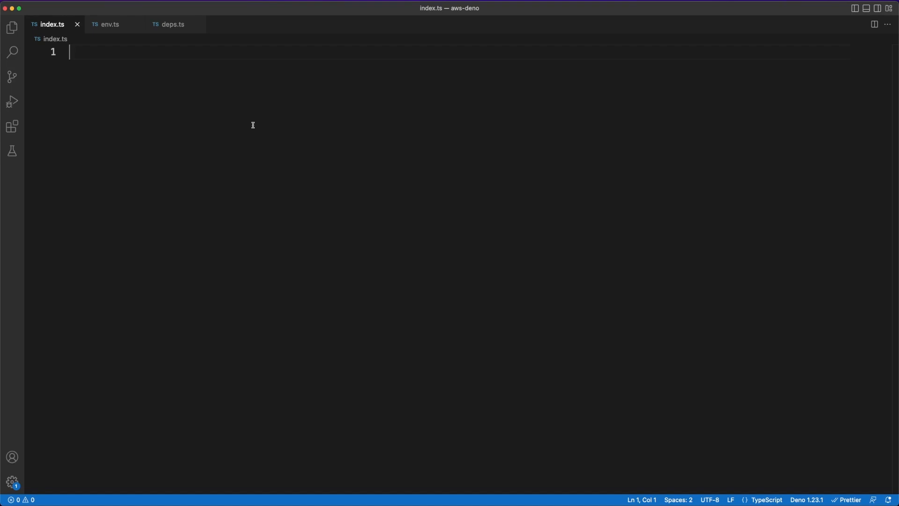
Step: Add a Story interface with title and url, and await fetch of `${NewsPath}/topstories.json`
type("interface Story {")
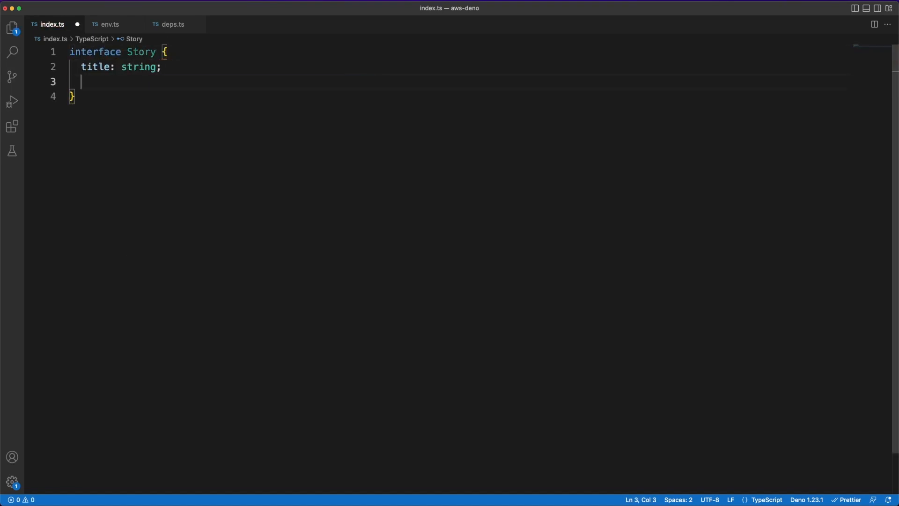
type("url: string;")
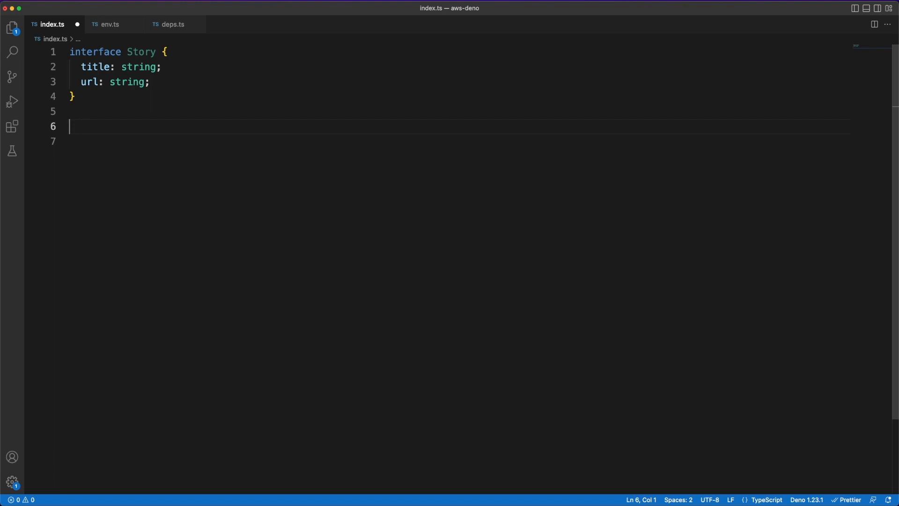
type("const response = await")
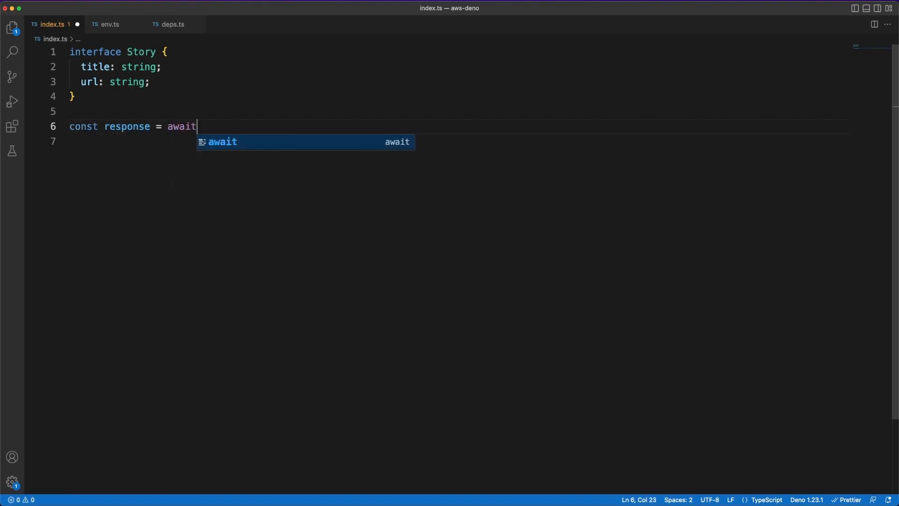
type("fetch()")
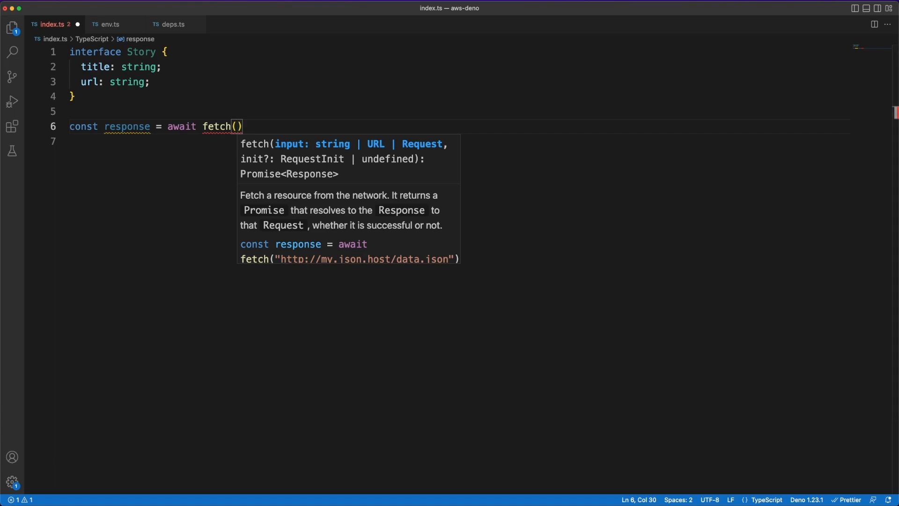
type("`${NewsPat}`")
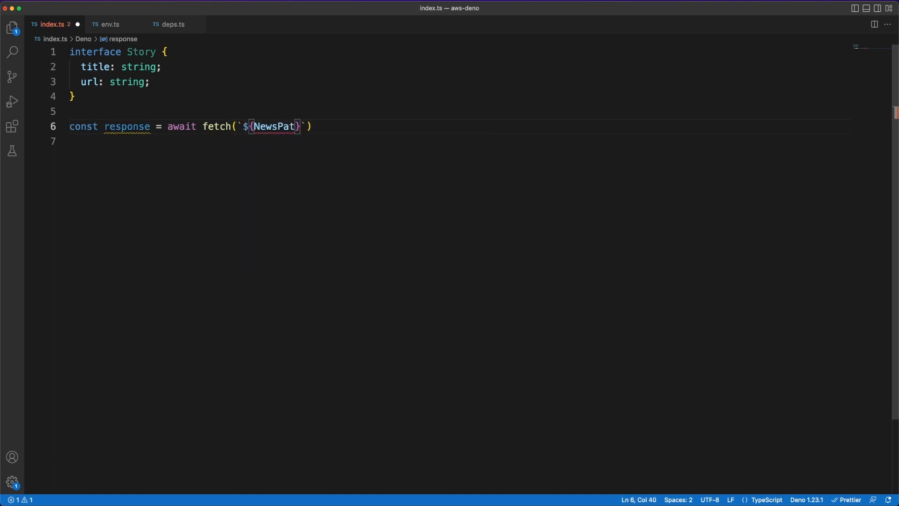
type("h")
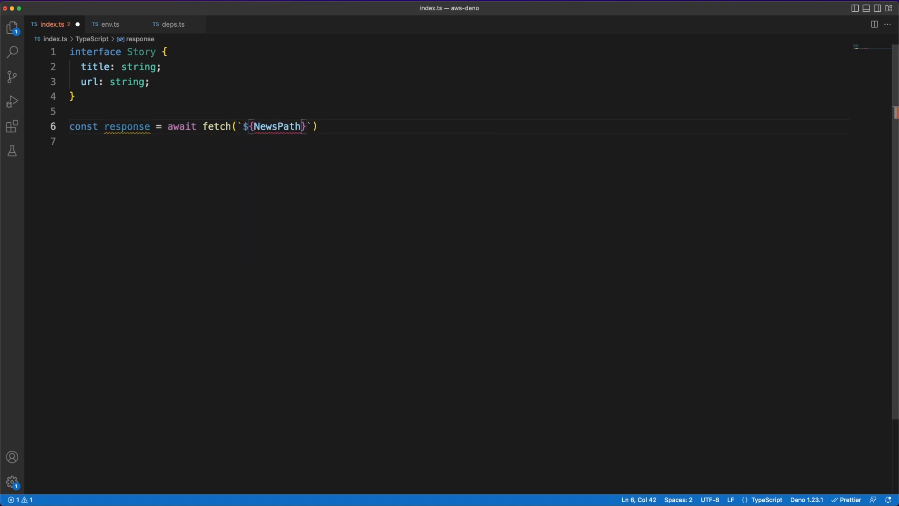
type("/topstories.")
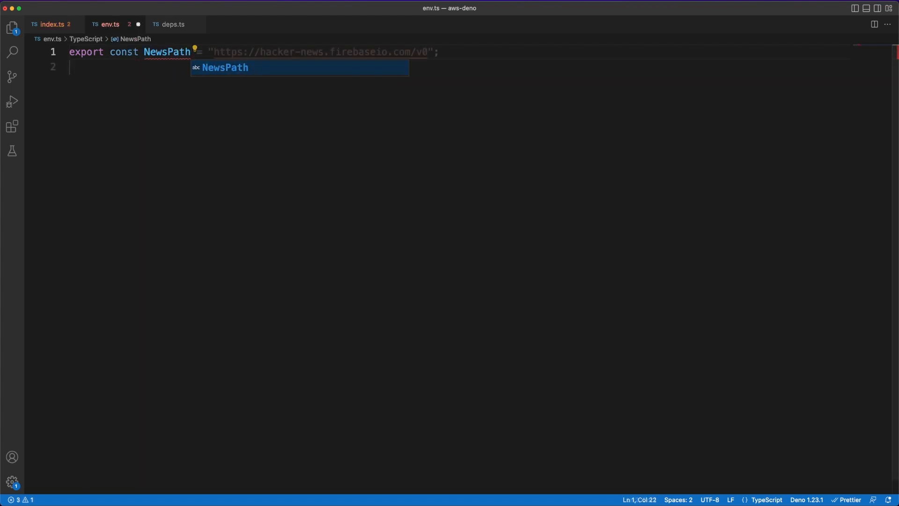
Step: Import NewsPath from "./env.ts" at the top of index.ts and begin the ids constant
left_click(51, 24)
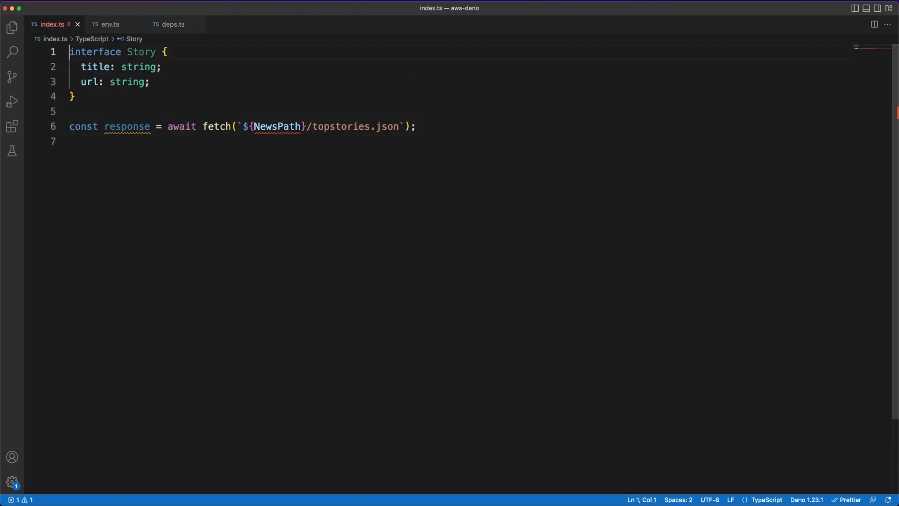
type("import {}")
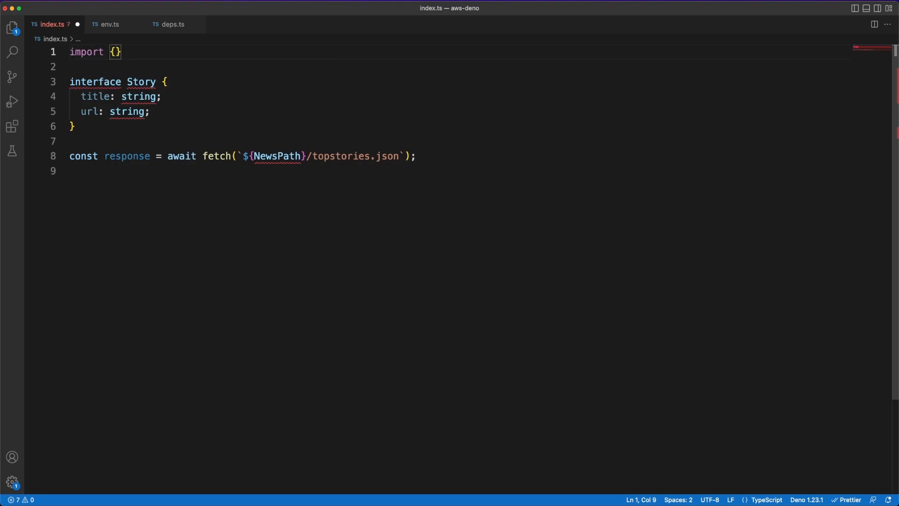
type("NewsPath")
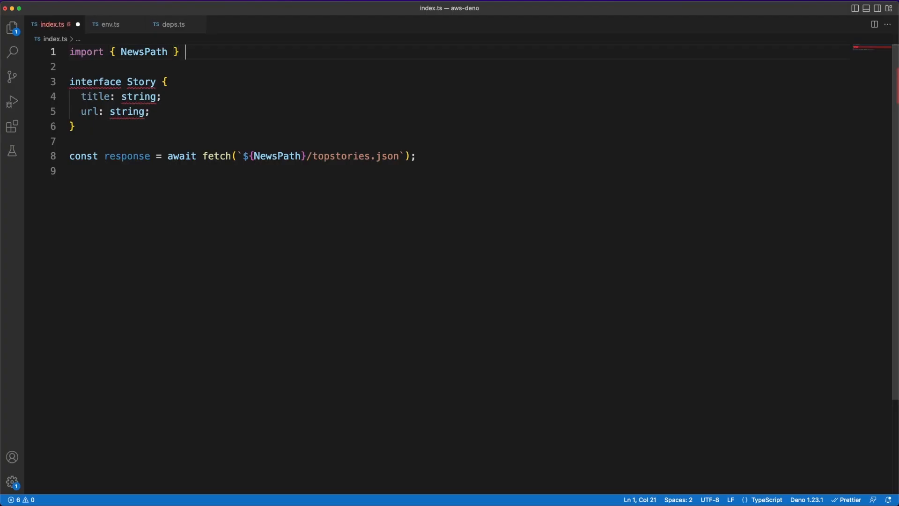
type("from \"./env.ts\";")
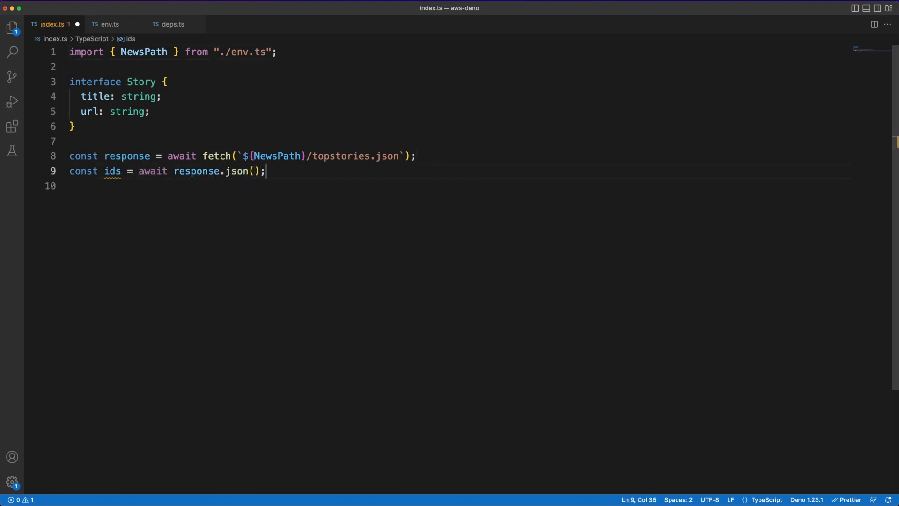
type("const promises = [] as")
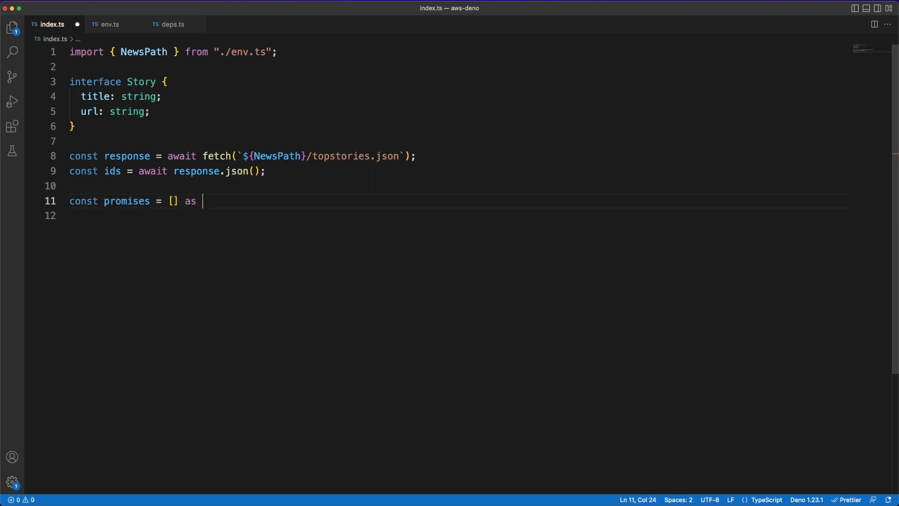
Step: Build a Promise<Response> array filled by a loop fetching `${NewsPath}/item/` for each id up to count
type("Promise<Response>[")
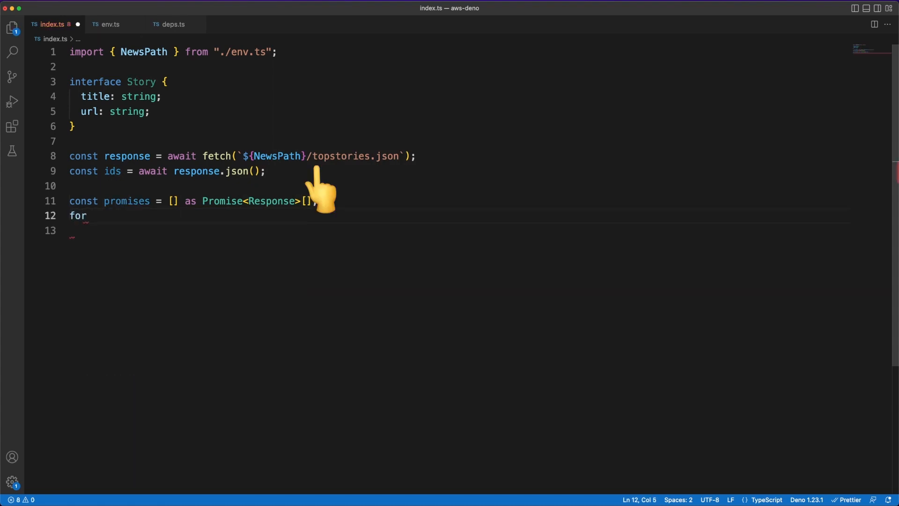
type("(let idx")
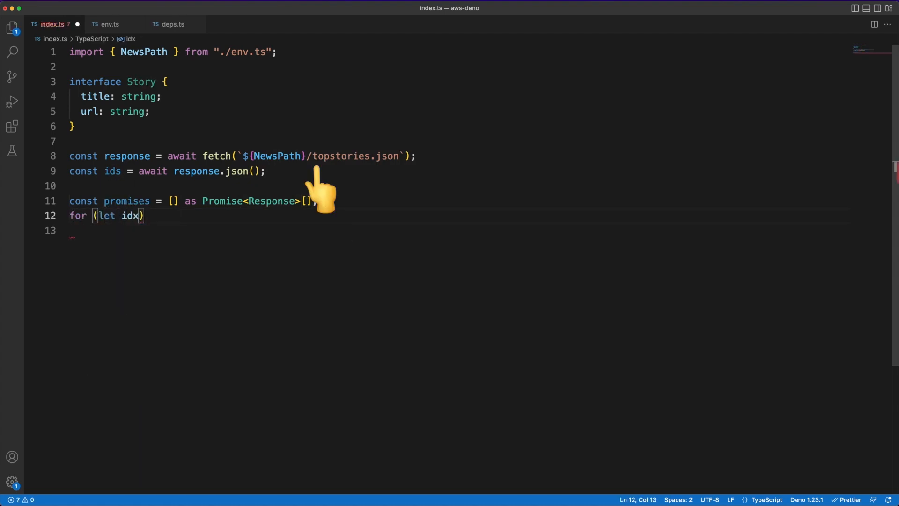
type("= 0")
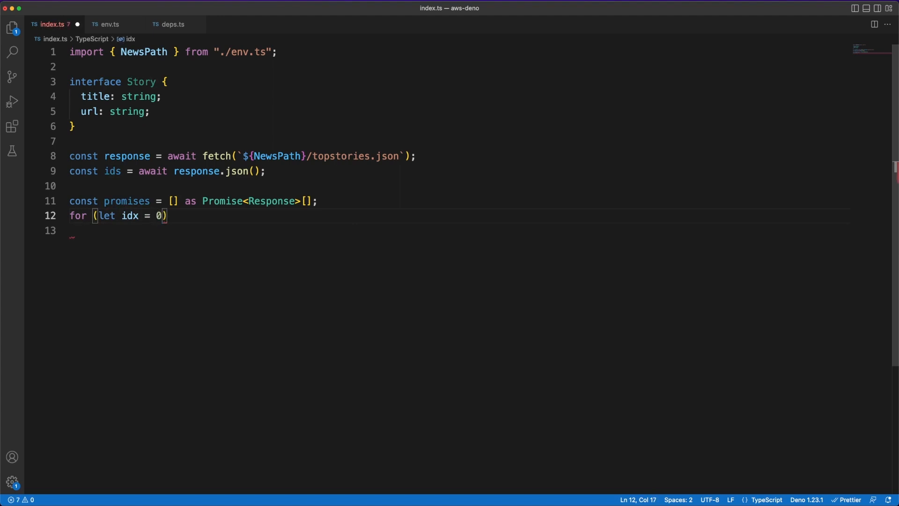
type(";")
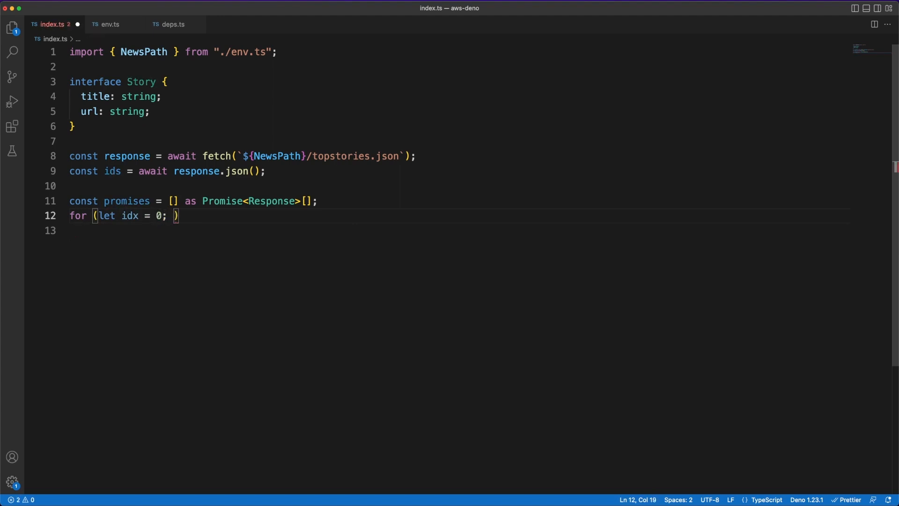
type("idx < count")
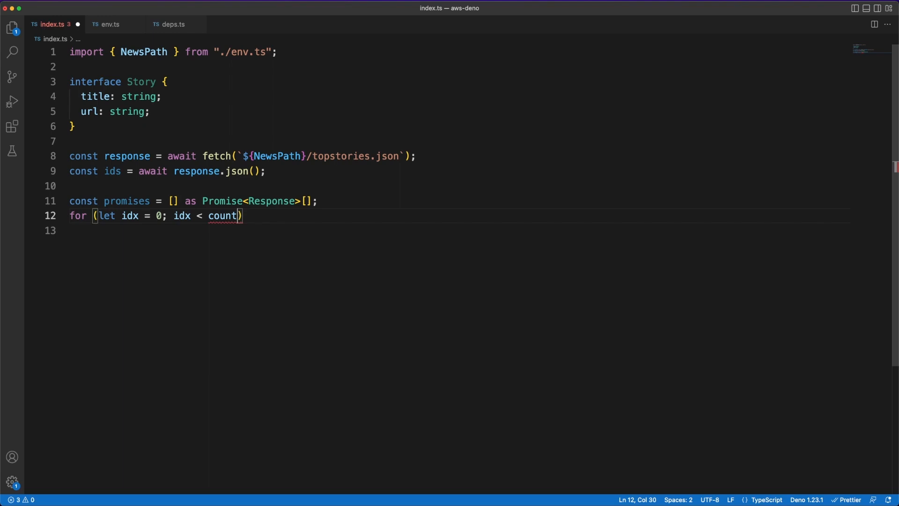
type("; idx++")
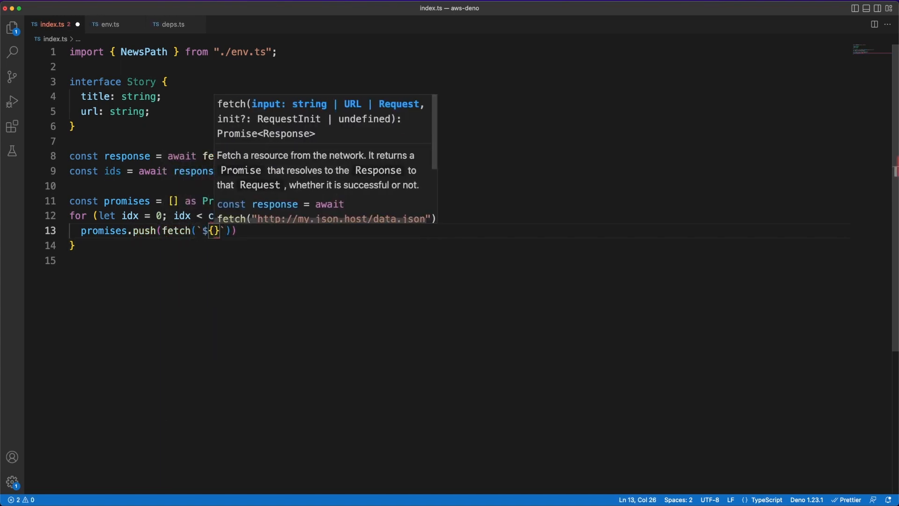
type("NewsPath}")
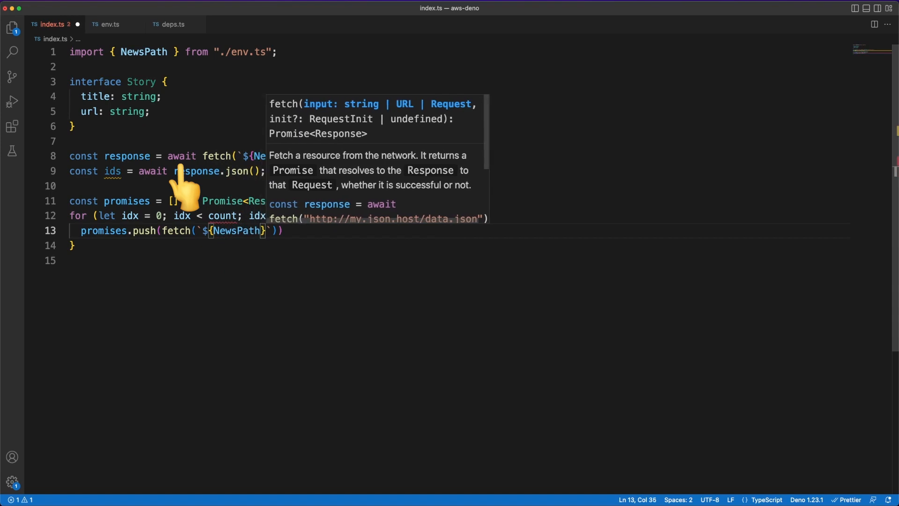
type("/item/${ids[]}")
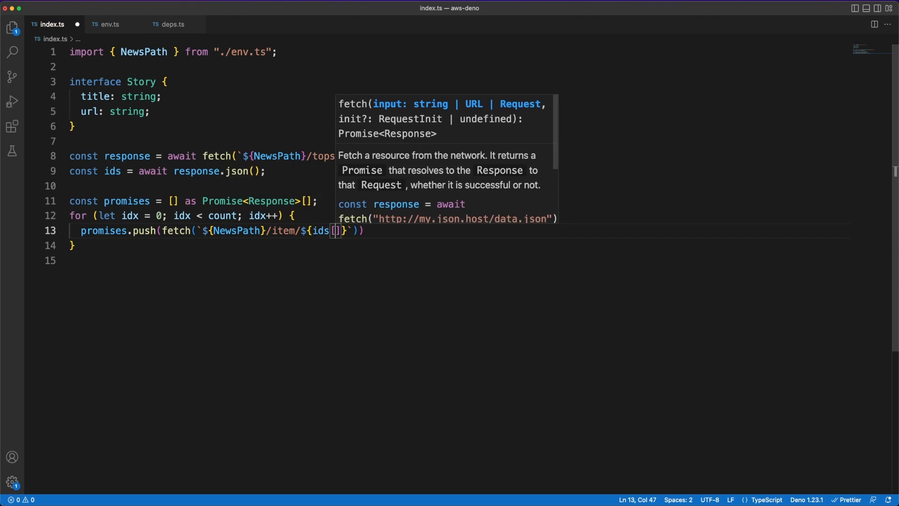
type("idx")
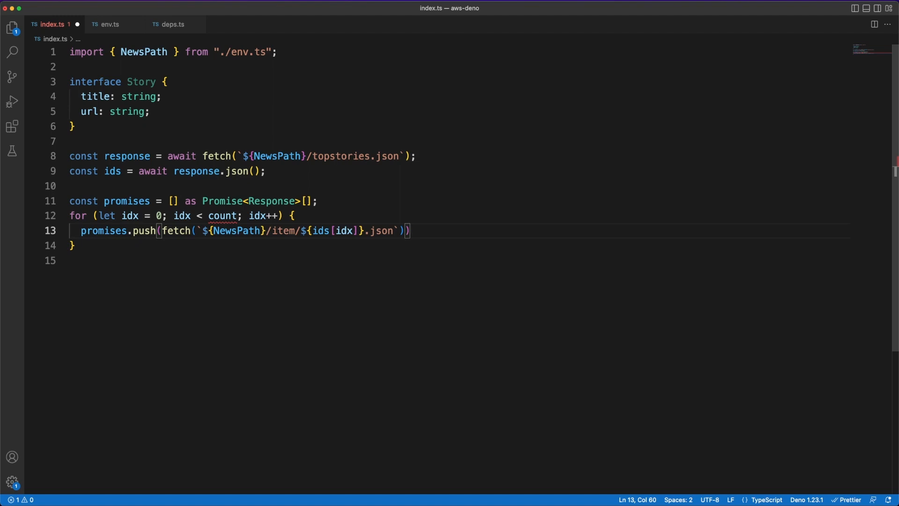
type(";")
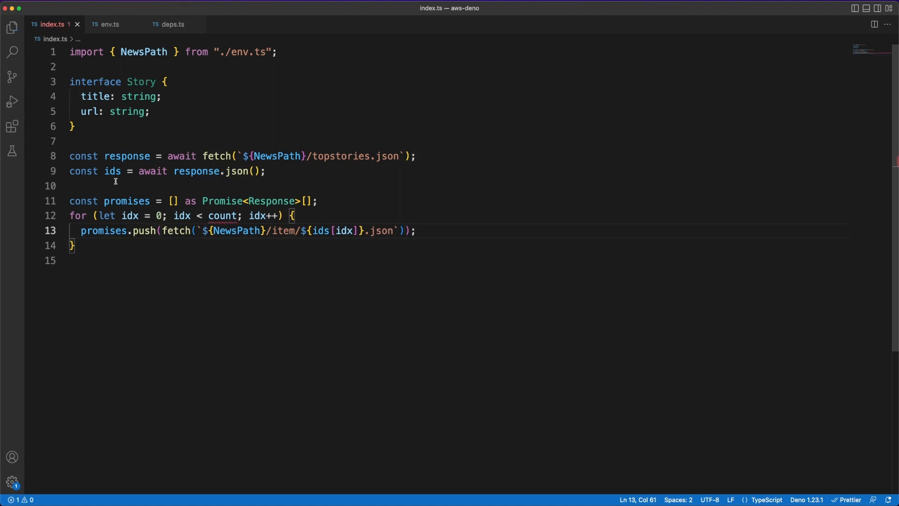
type("const count = 3;")
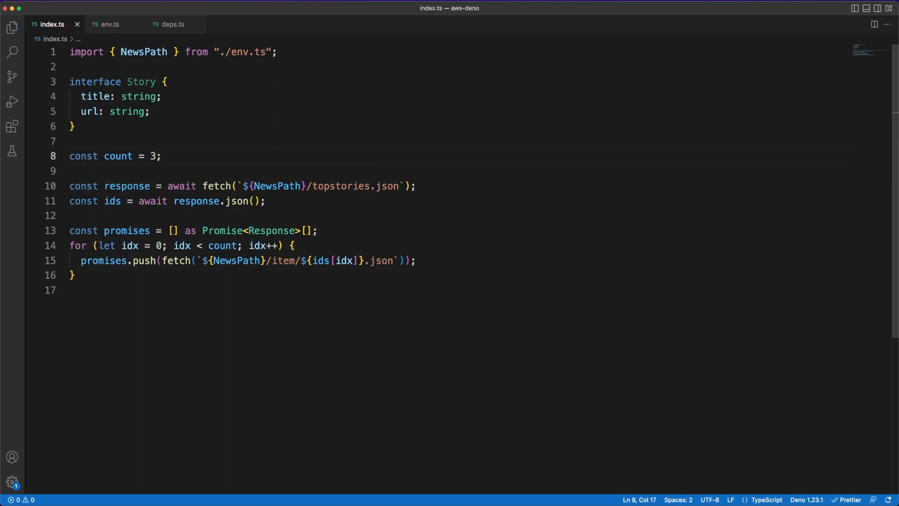
mouse_move(145, 260)
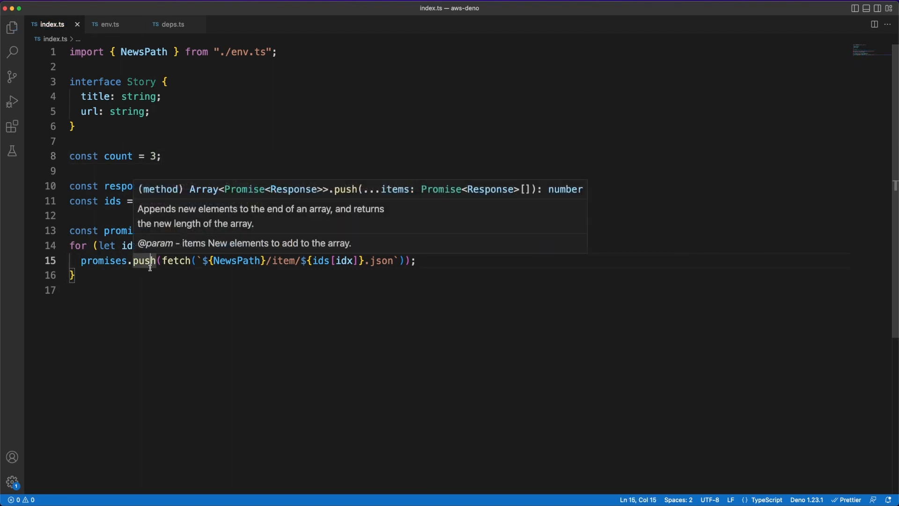
Step: Await Promise.all for responses and stories, mapping each it.json() as Promise<Story>, then start stories.forEach
type("co")
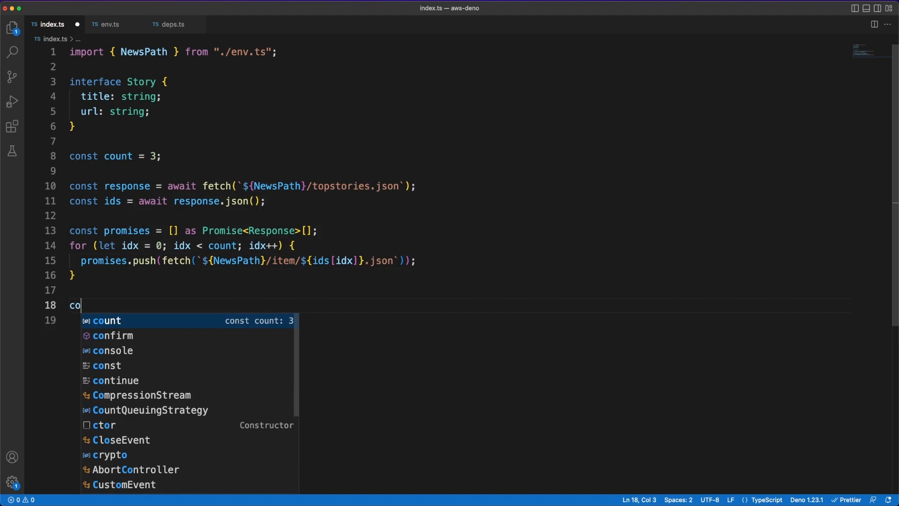
type("nst responses")
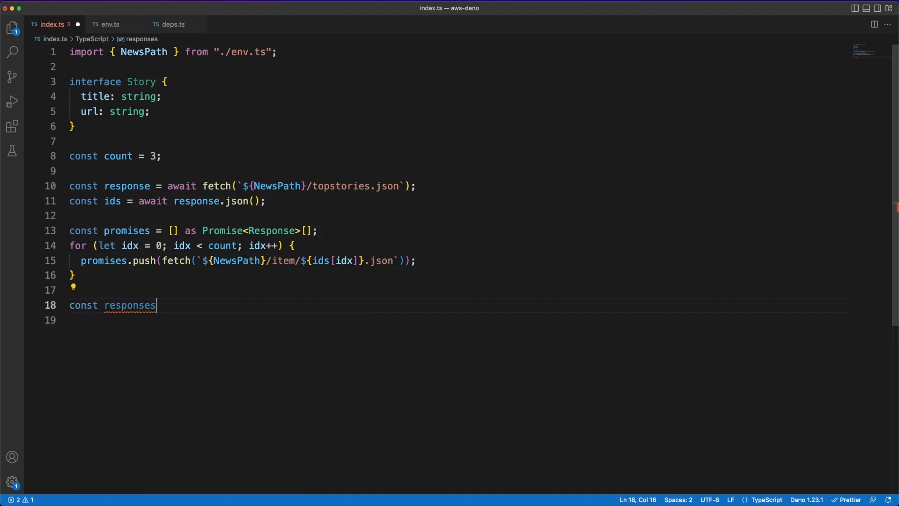
type("= await Promise.all(promises);")
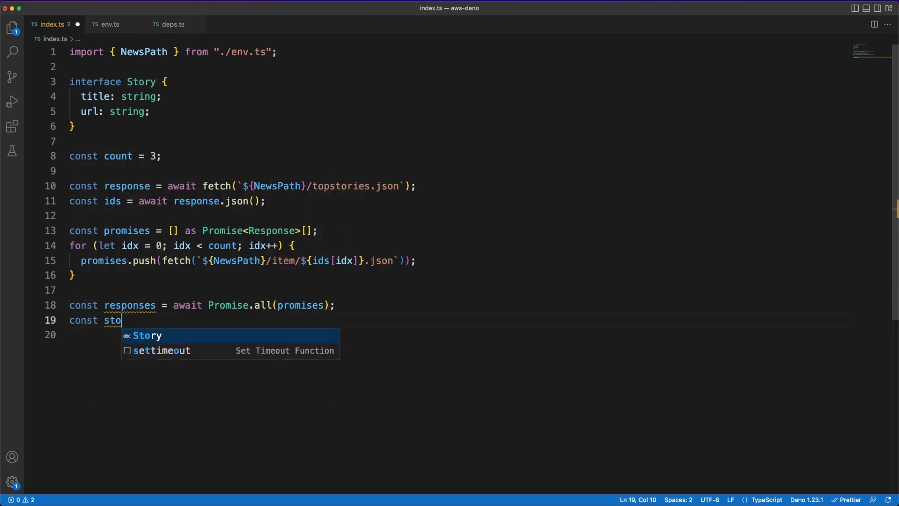
type("ries = await")
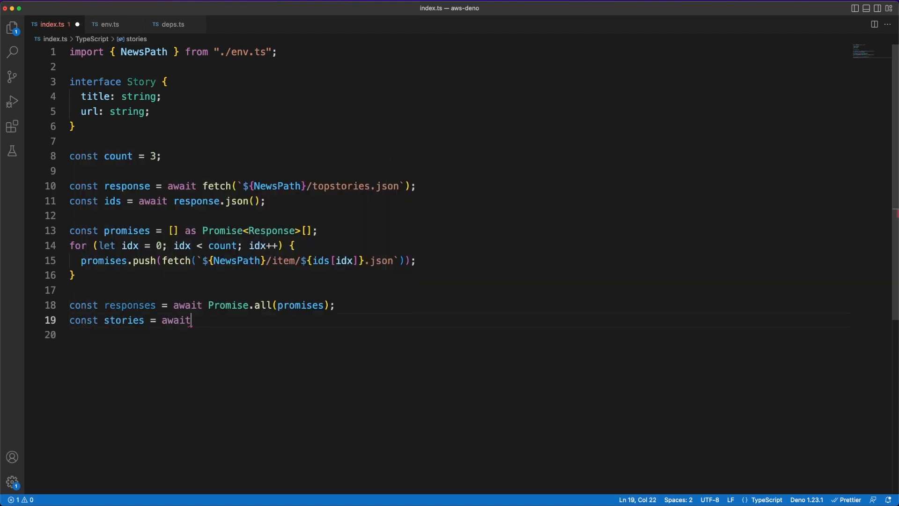
type("Promis")
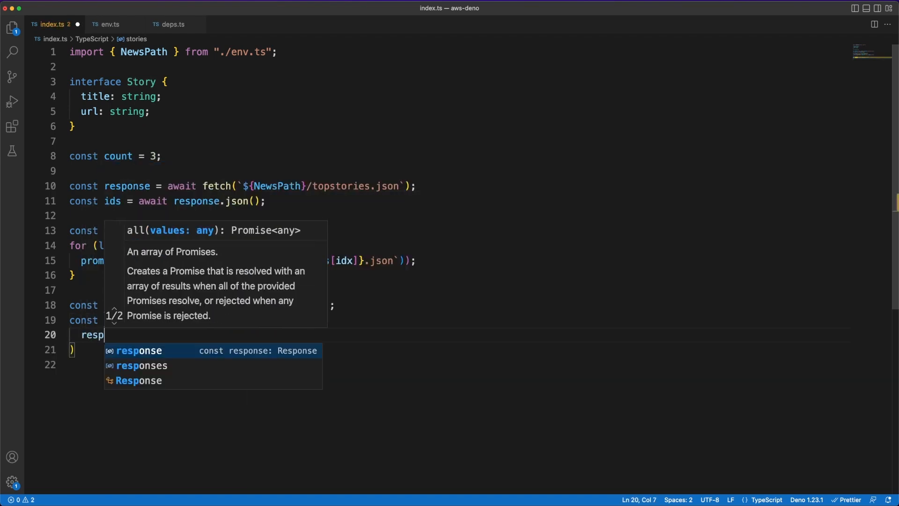
type("onse.ma")
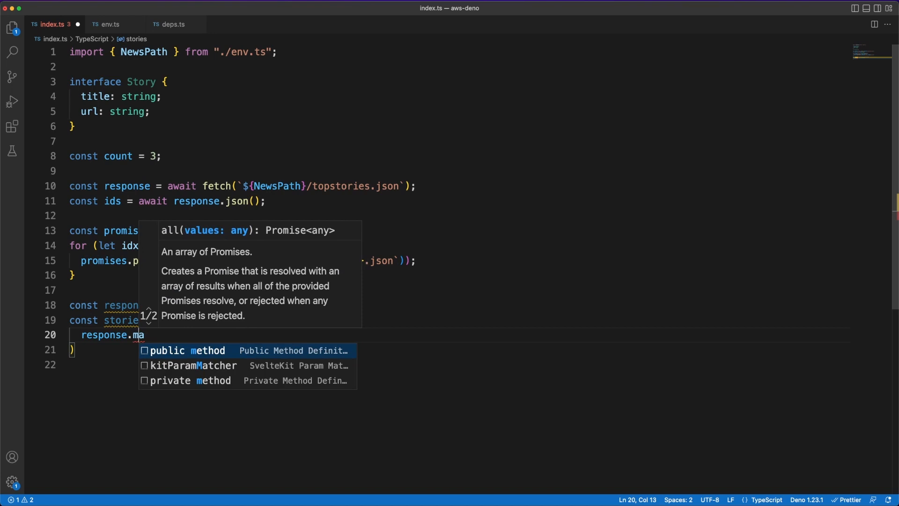
type("p(")
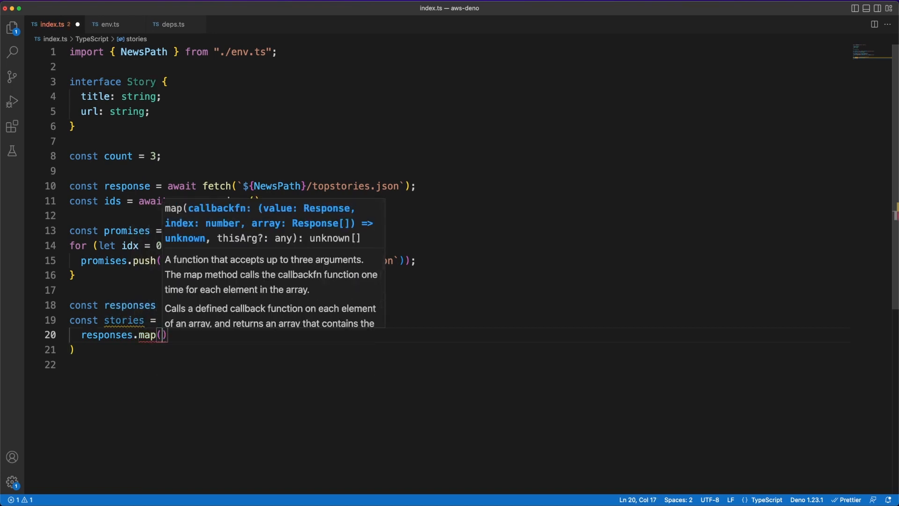
type("it => it.json")
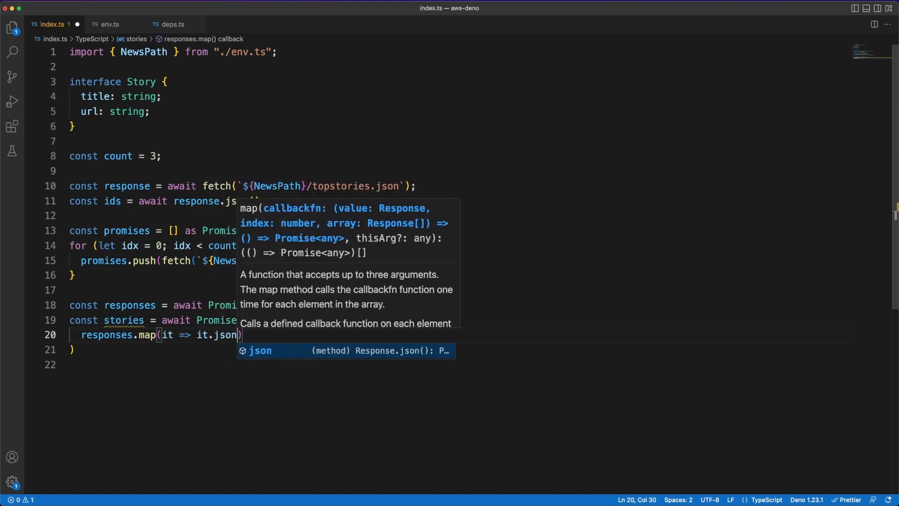
type("as Promise<Story>),")
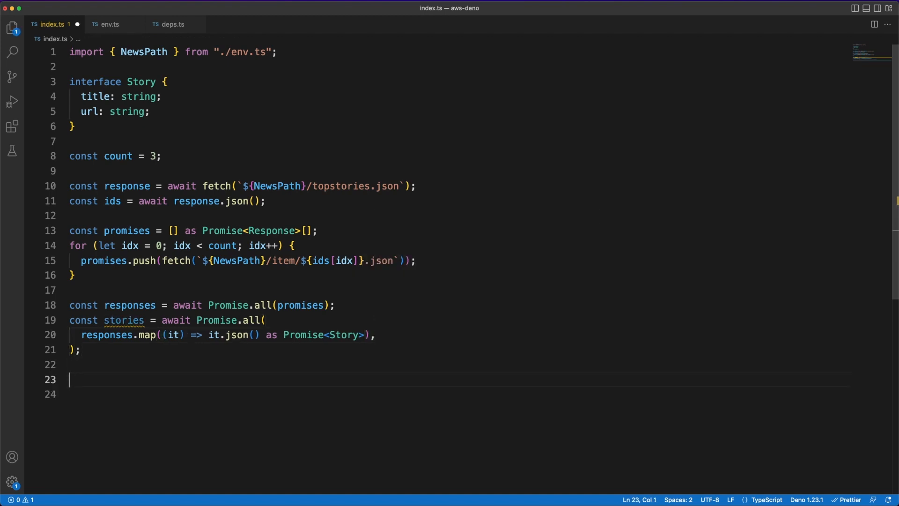
type("stories.forEach(it =>")
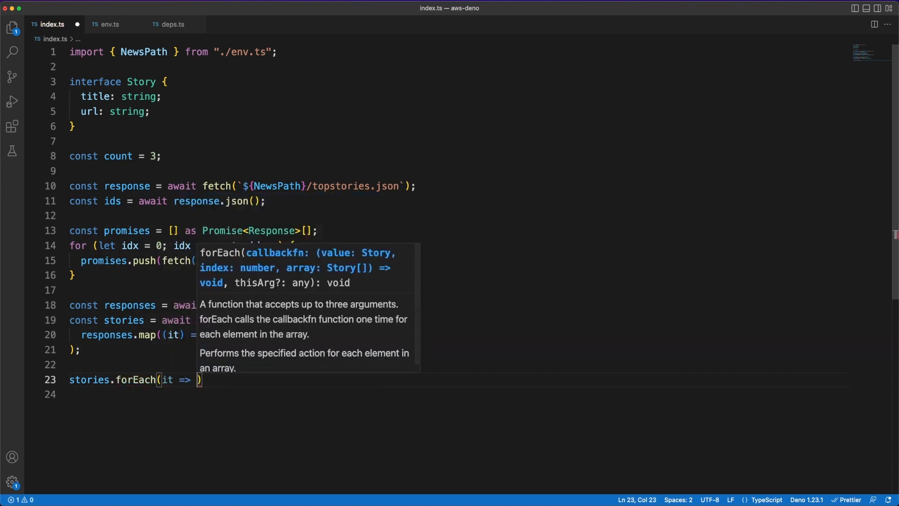
Step: Log each story with console.log of a template string containing a newline and it.title
type("console.log(``)")
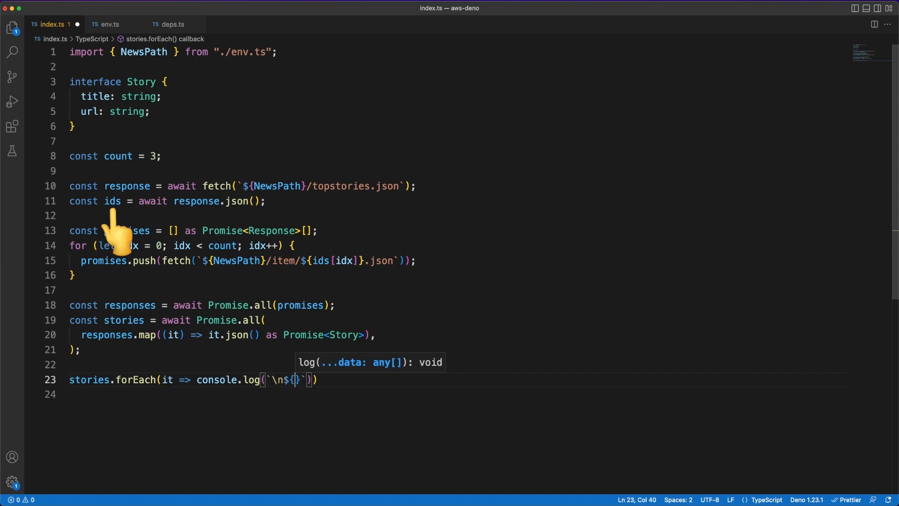
type("it.title")
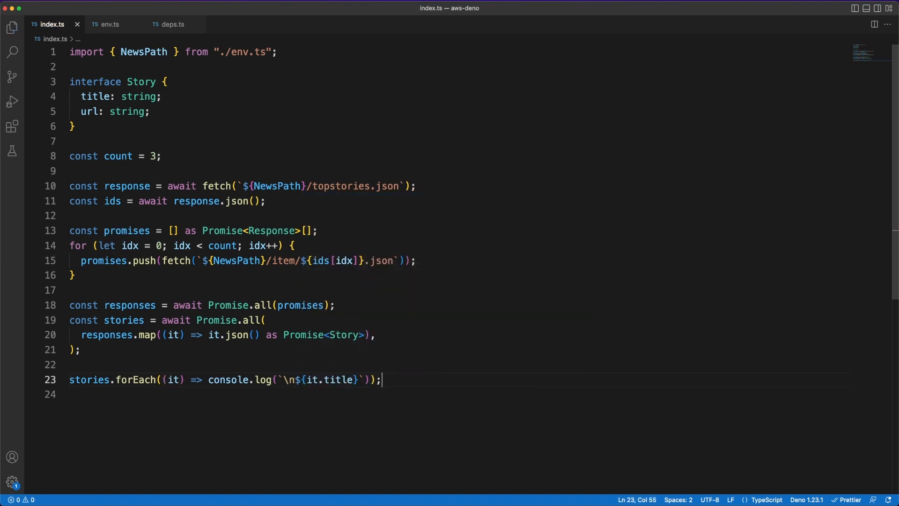
mouse_move(537, 333)
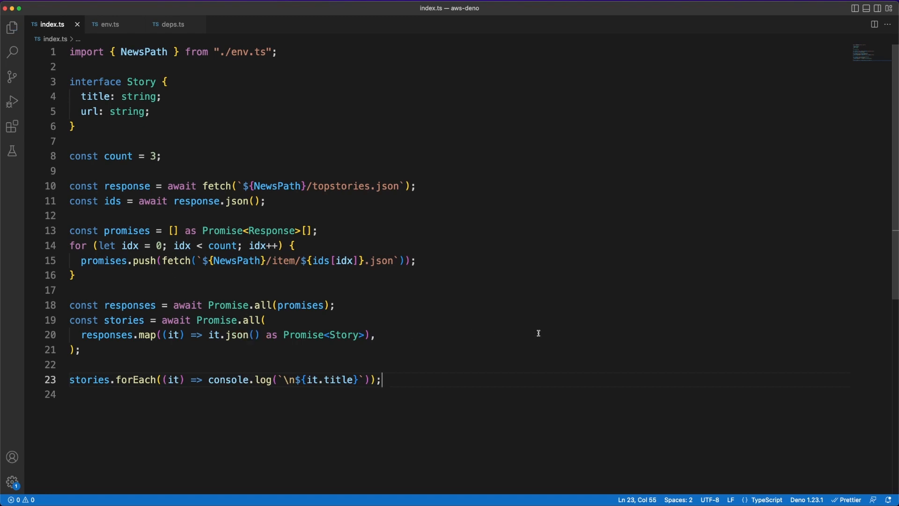
mouse_move(792, 258)
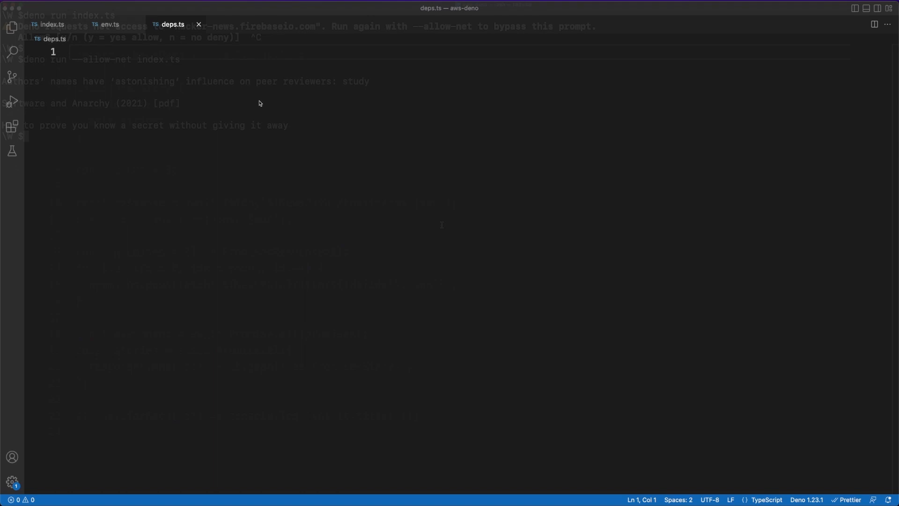
type("export {")
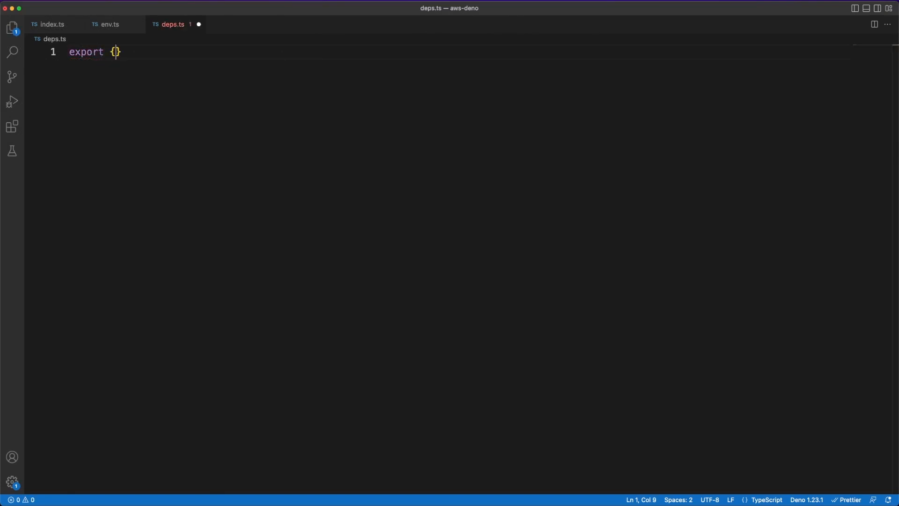
type("parse")
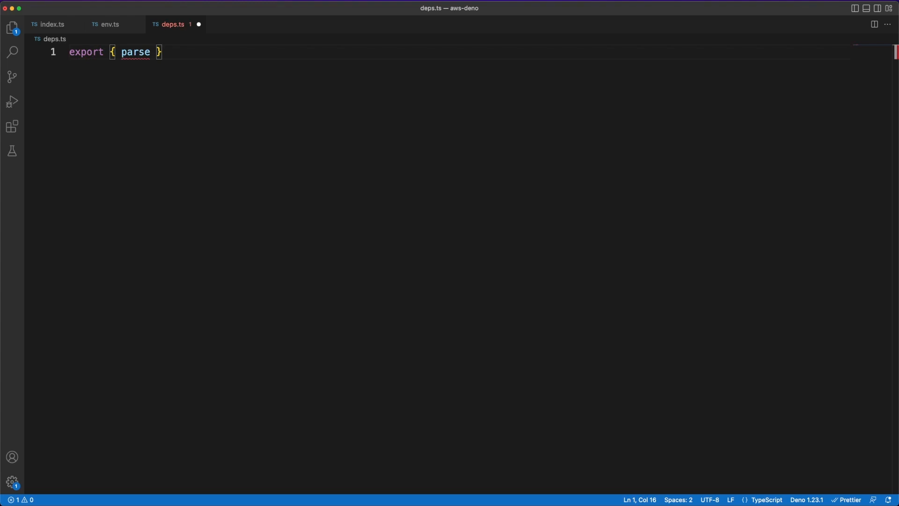
type("from \"\"")
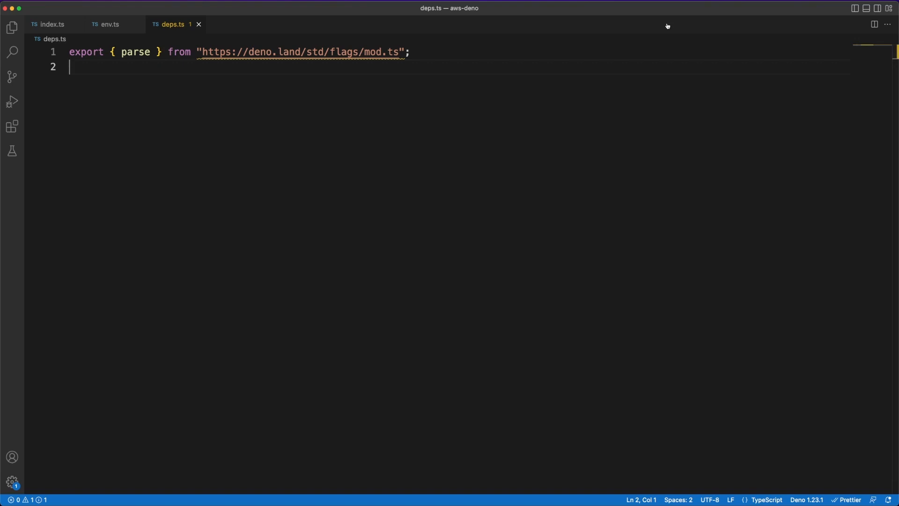
mouse_move(117, 29)
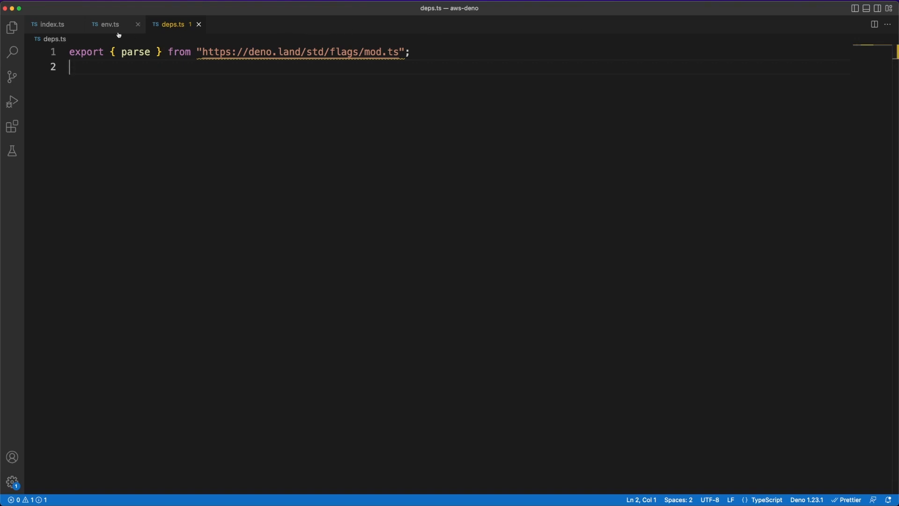
left_click(52, 24)
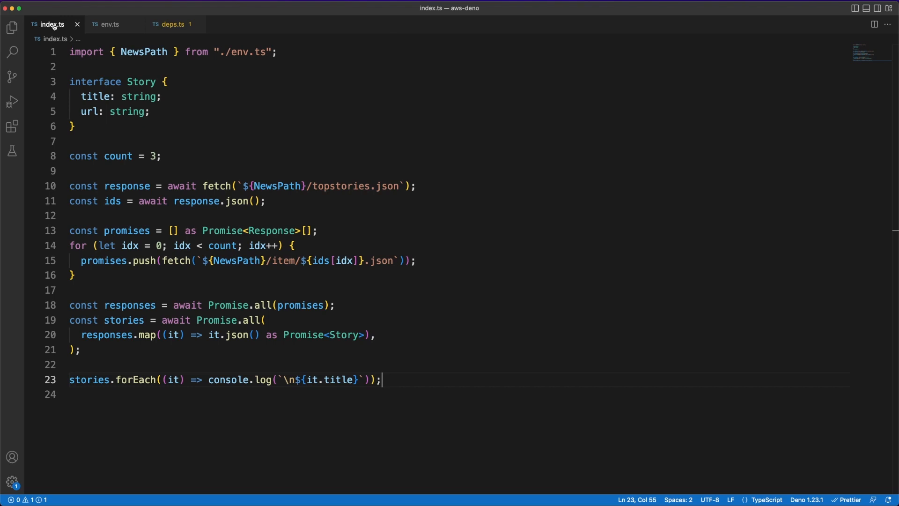
Step: Import parse from "./deps.ts" and replace count = 3 with parsed args.count ?? 10
type("import")
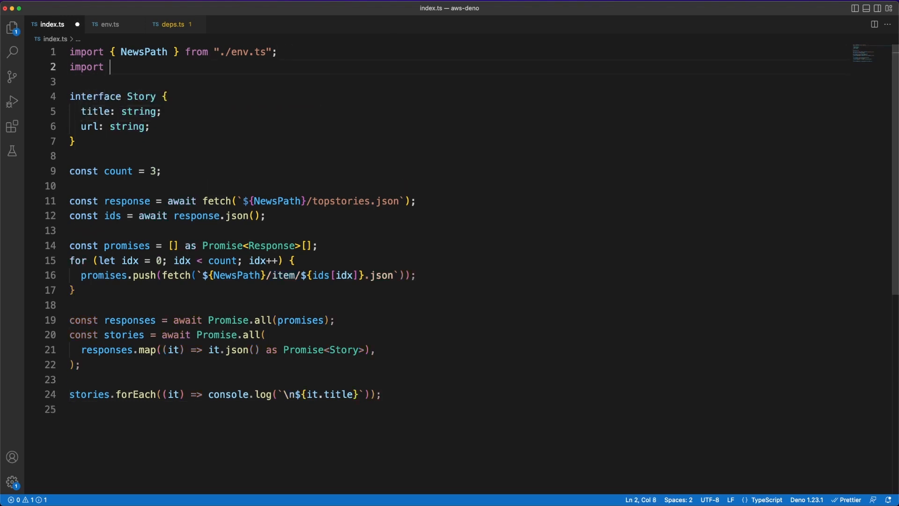
type("{ parse}")
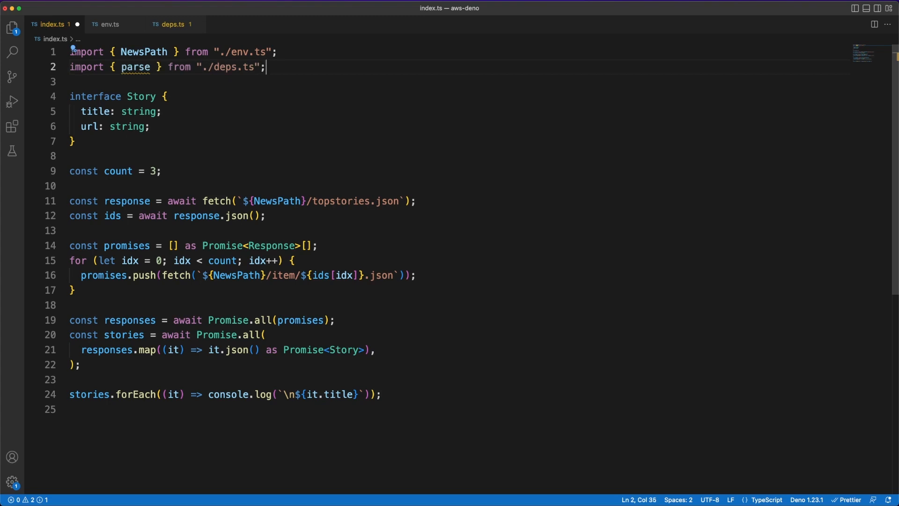
left_click(155, 171)
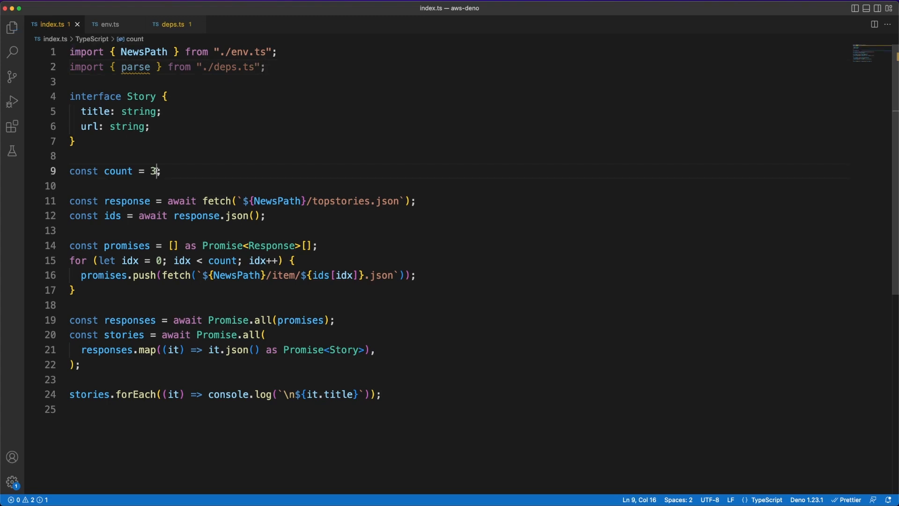
type("parse(Deno.args")
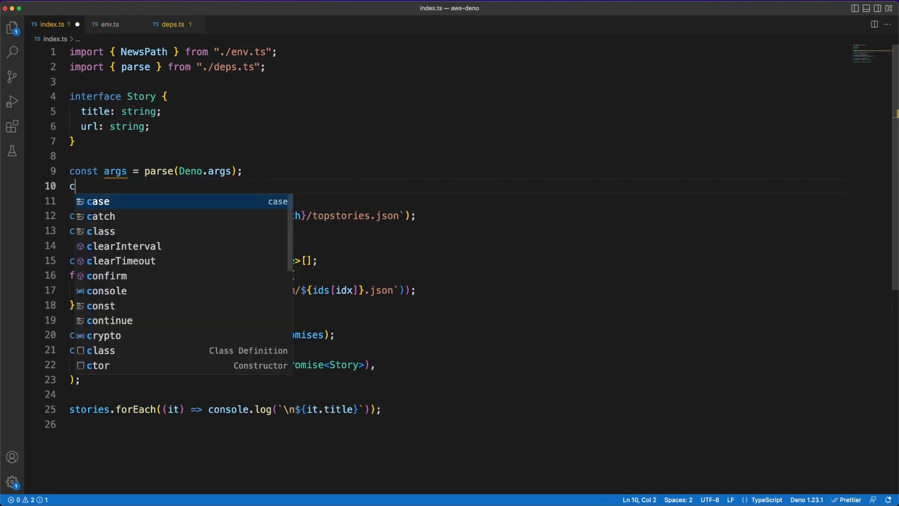
type("onst count =")
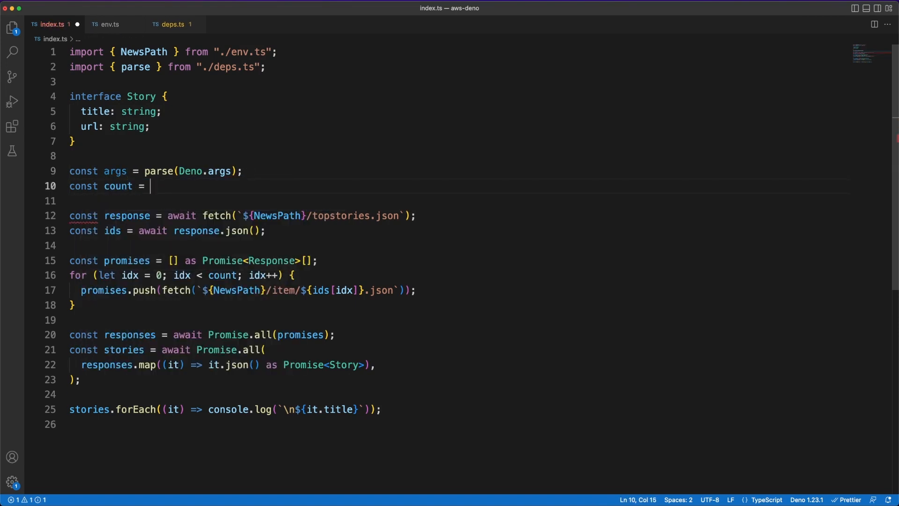
type("args.cou")
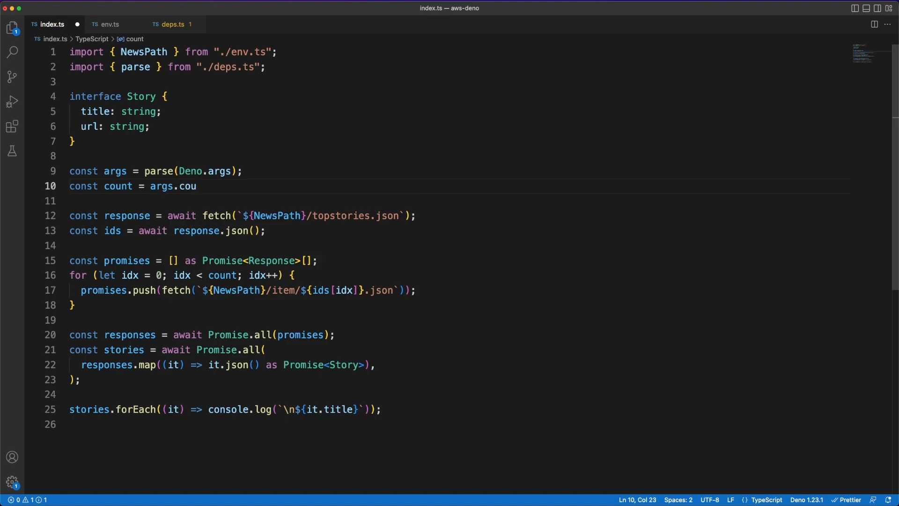
type("nt ?? 10;")
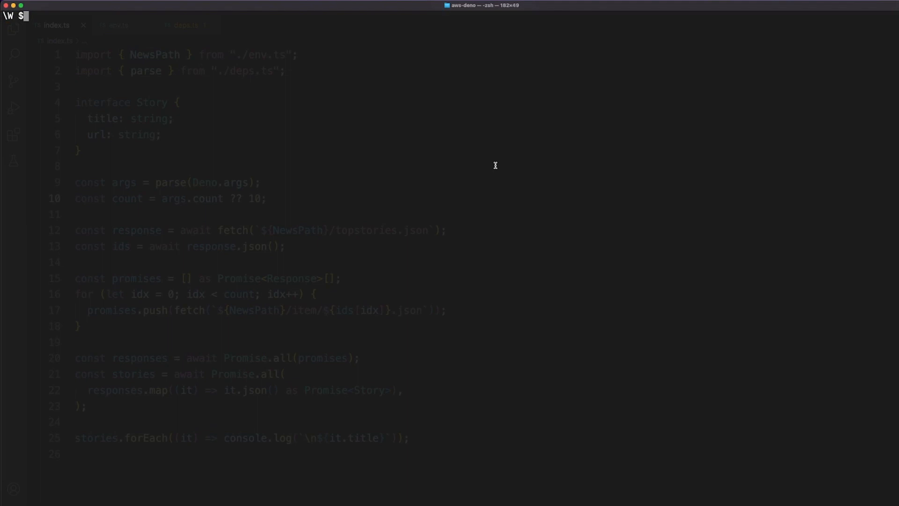
Step: Run deno run --allow-net index.ts --count 5 in the terminal
type("deno run --allow-net index.ts --cou")
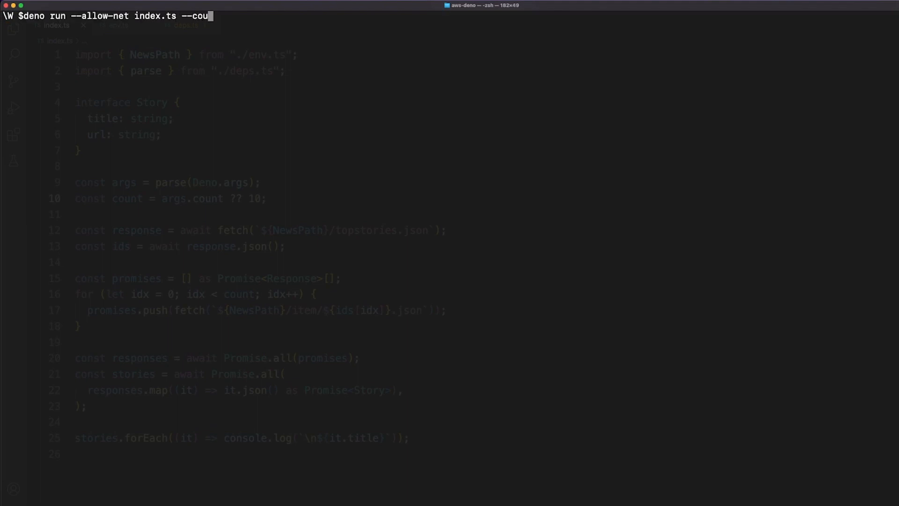
type("nt")
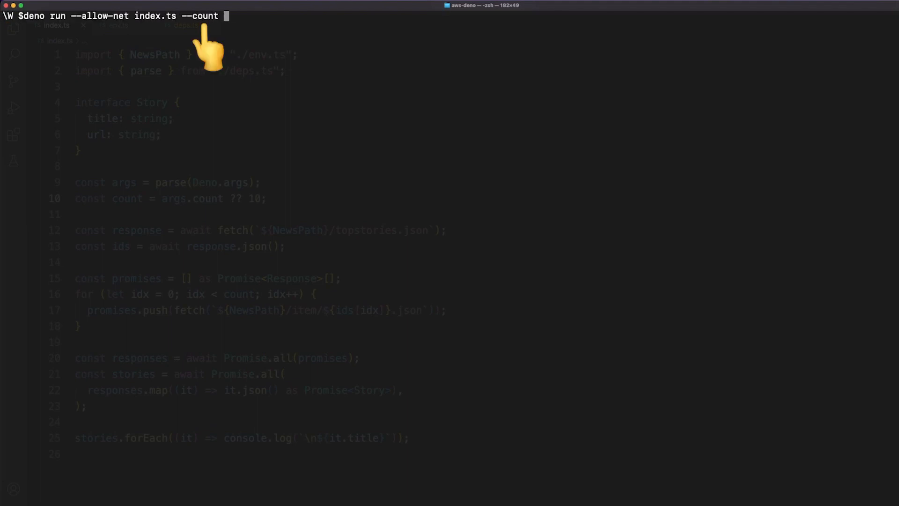
key("Return")
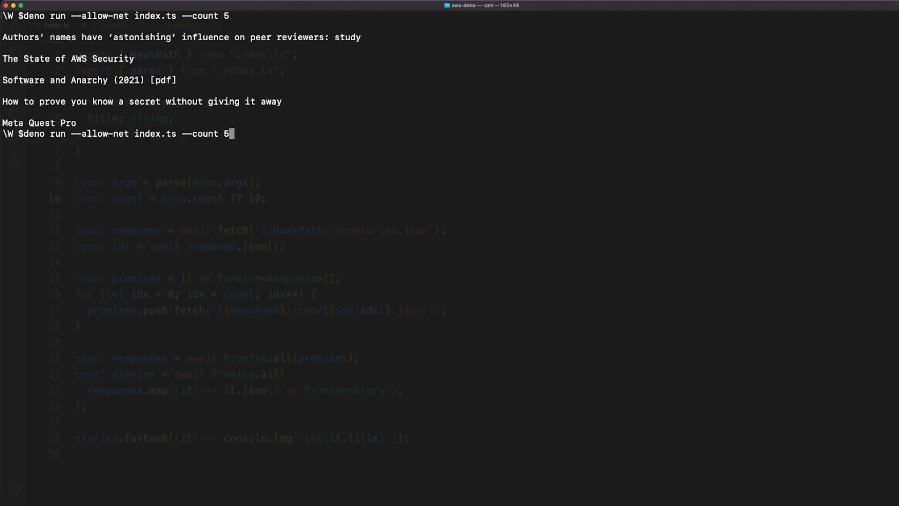
key("Return")
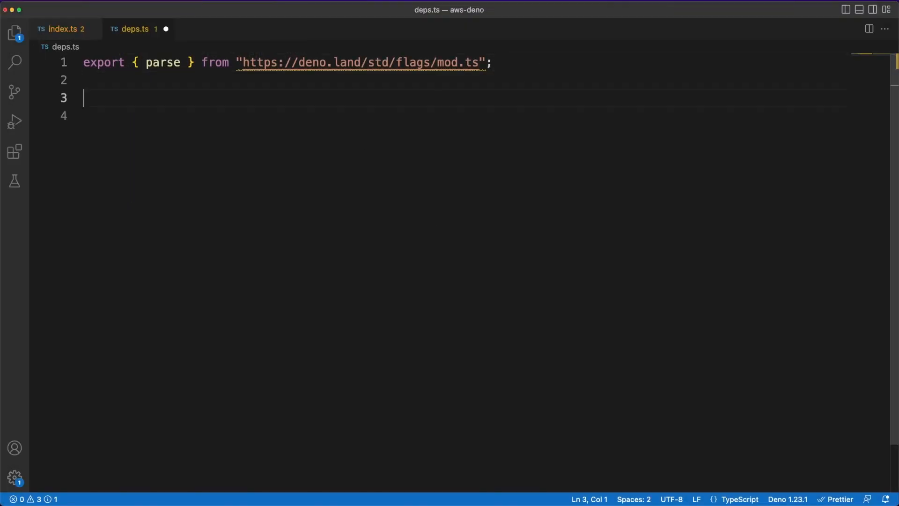
type("export { Application")
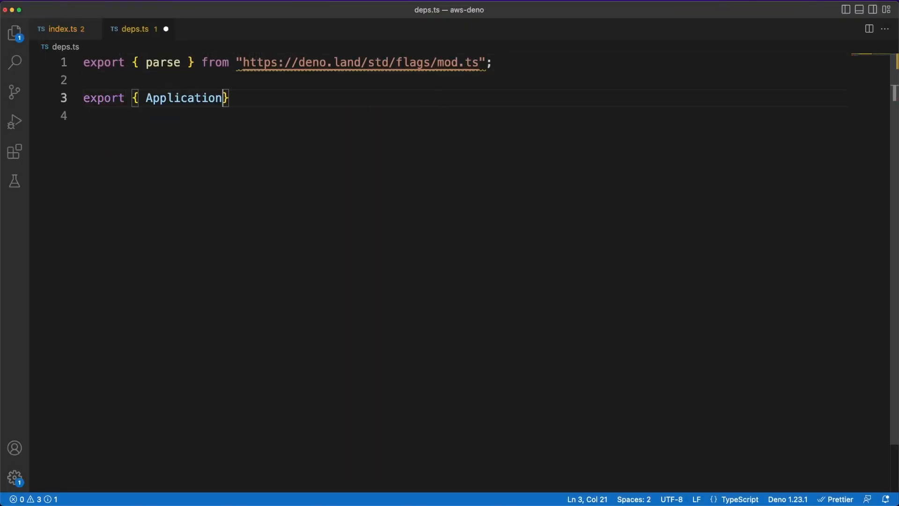
type(", Router } from \"https://deno.land/x/oak@v10.6.0/mod.ts\";")
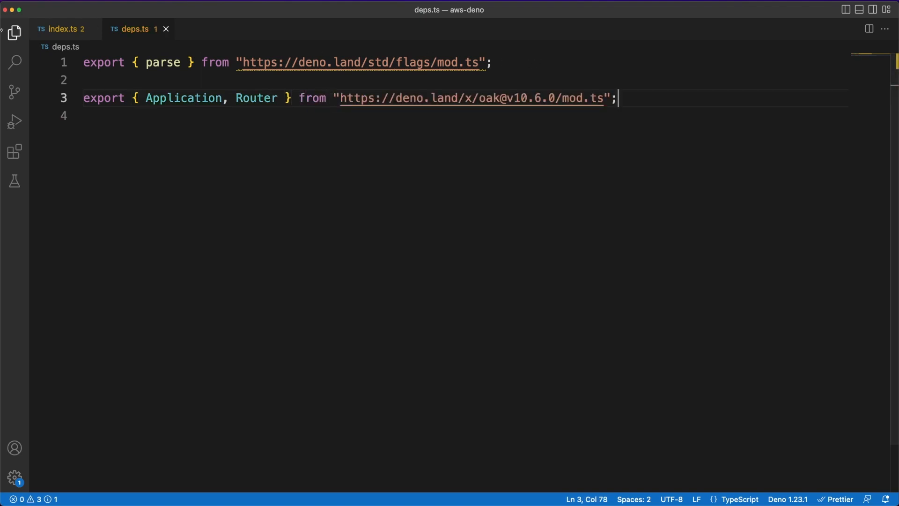
Step: In index.ts create a new Router with a "/stories/:count" route and async ctx handler
left_click(63, 28)
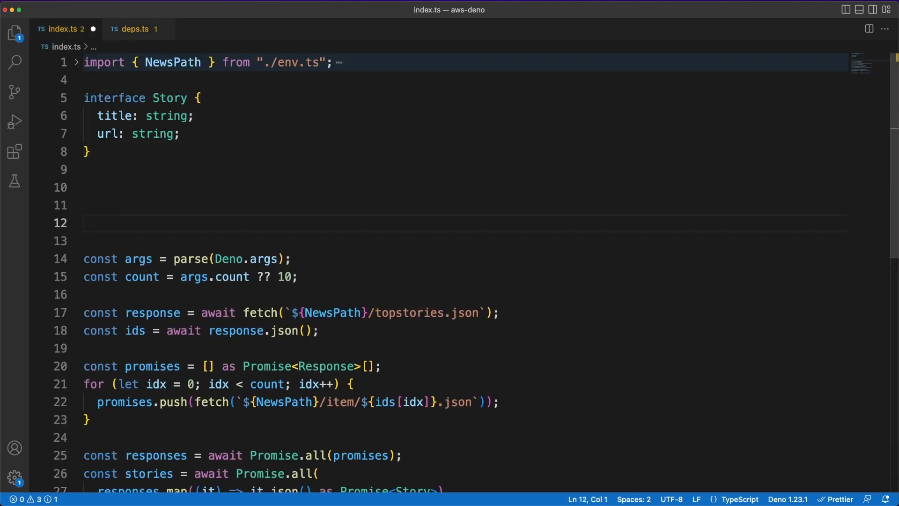
type("const router =")
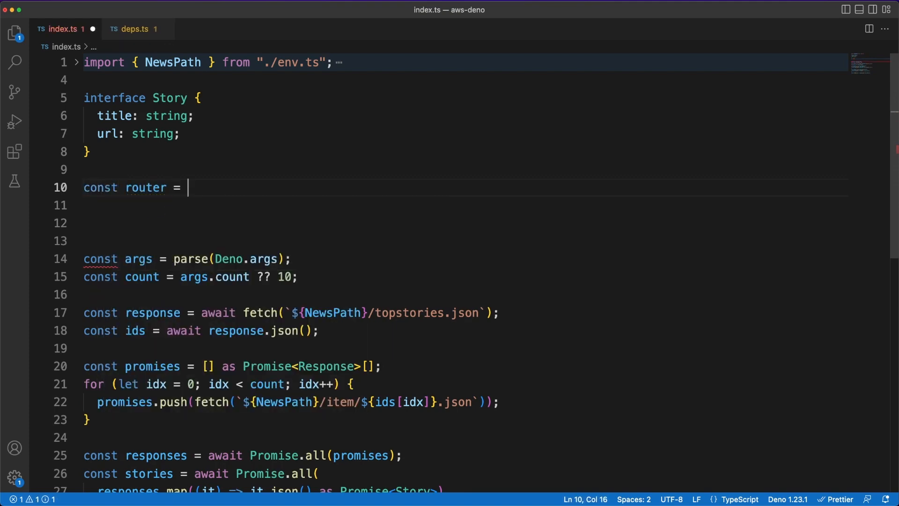
type("new Router()")
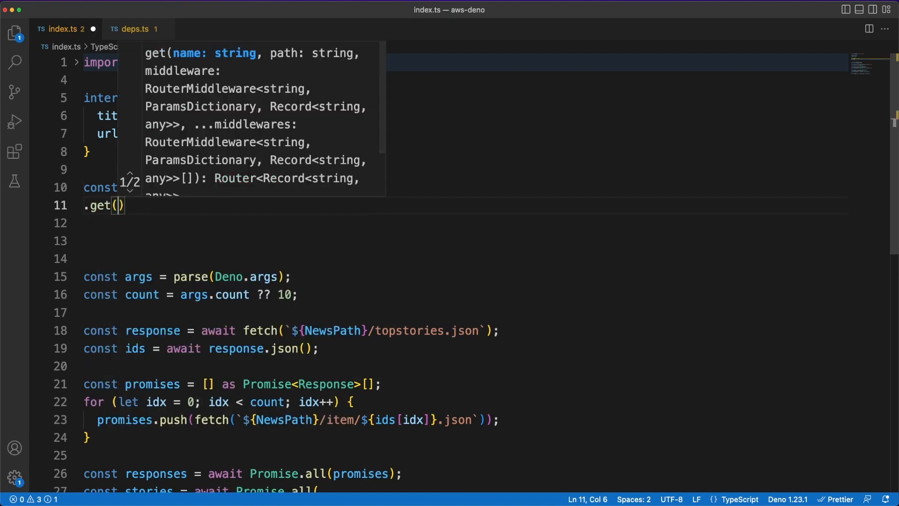
type("\"/stories/:count\"")
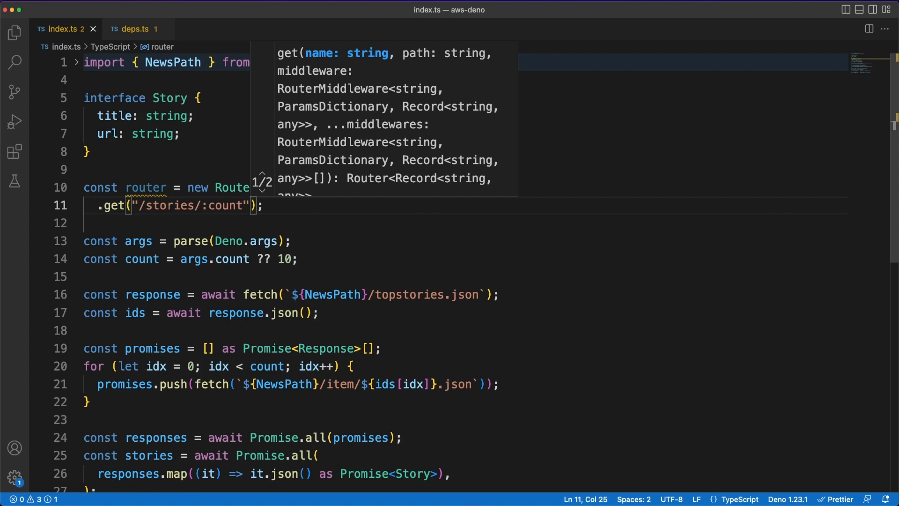
type(", async (ctx")
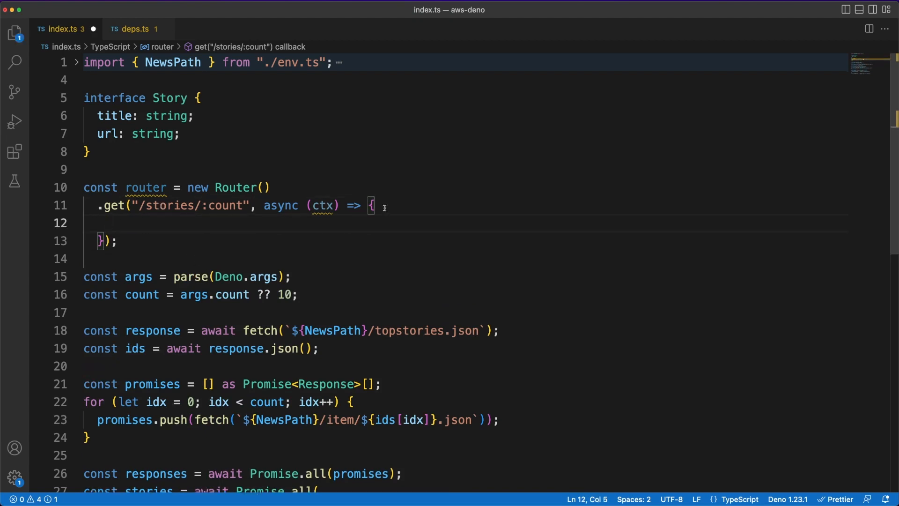
Step: Read count from ctx.params with parseInt and set ctx.response.body to the story titles
type("const c")
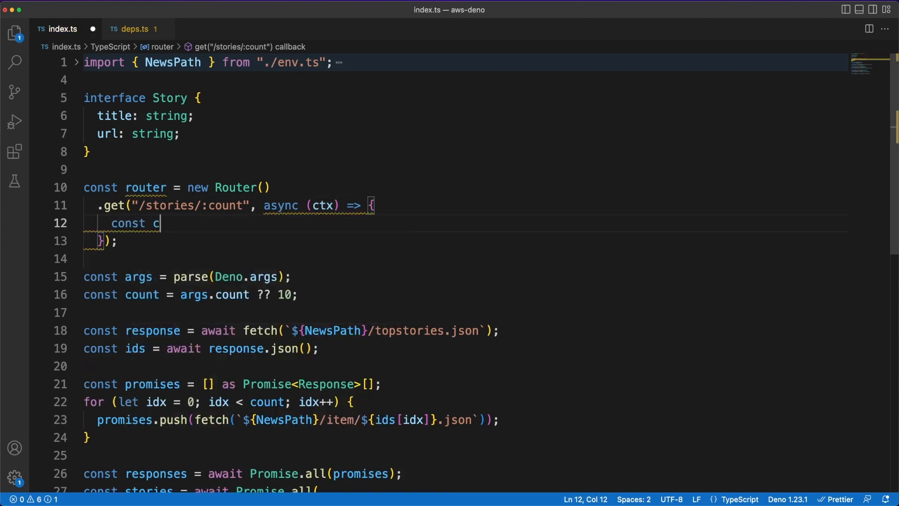
type("ount = ctx.params.count ?? \"10\";")
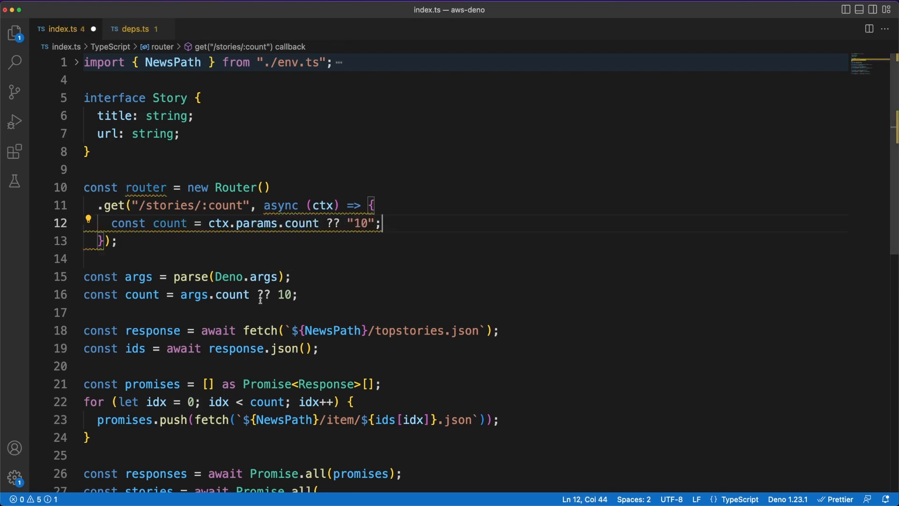
scroll("down", 3)
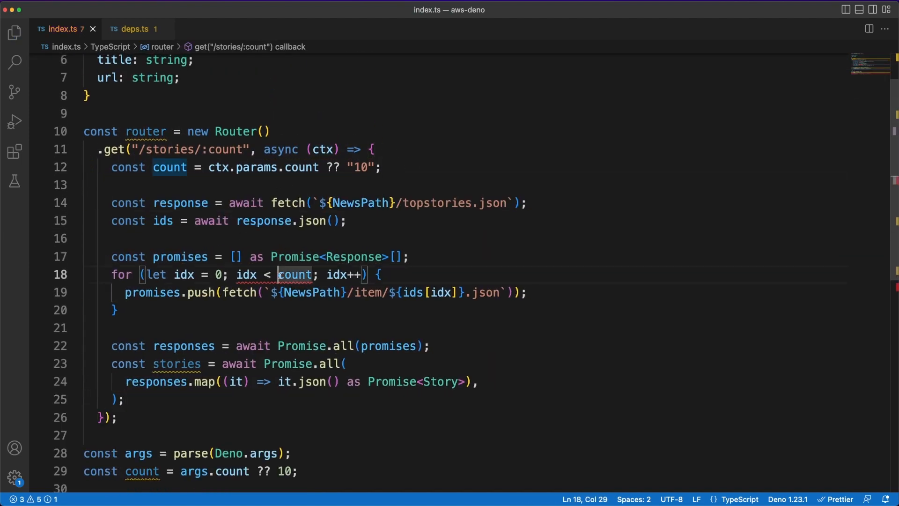
type("parseInt(")
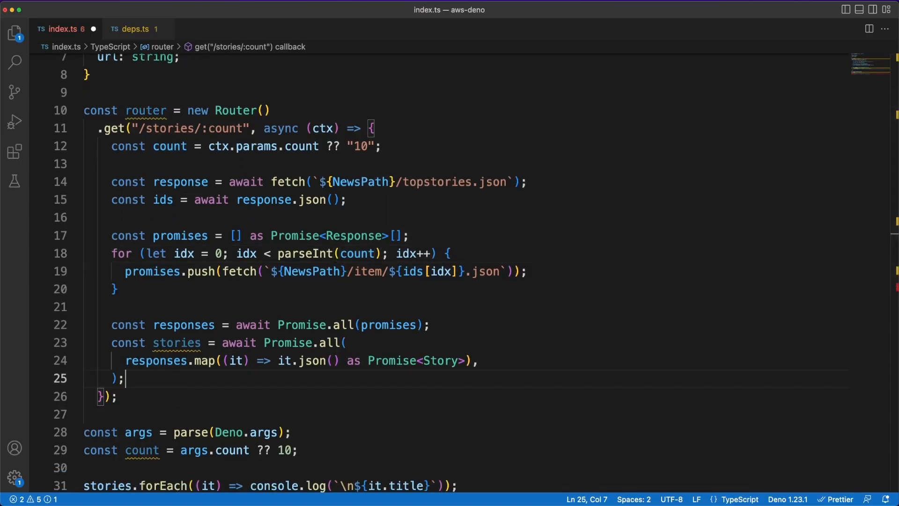
type("ctx.reso")
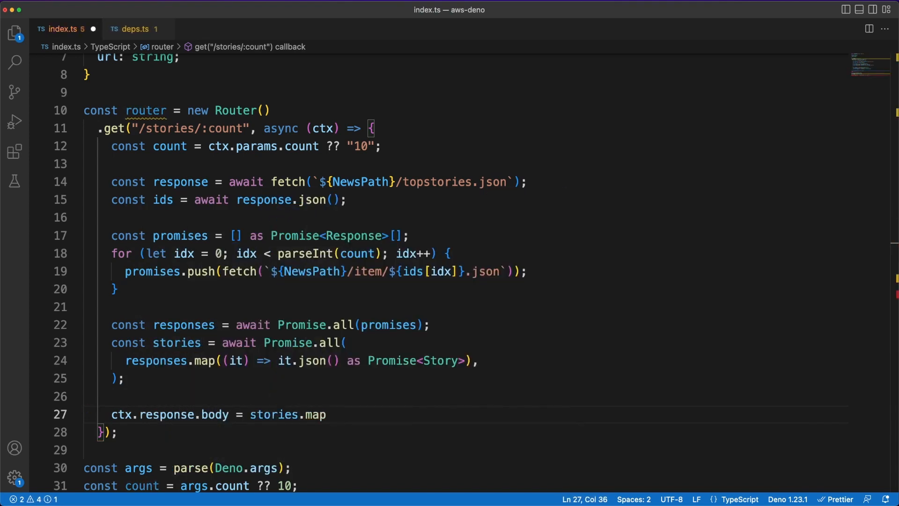
type("(it => it.title);")
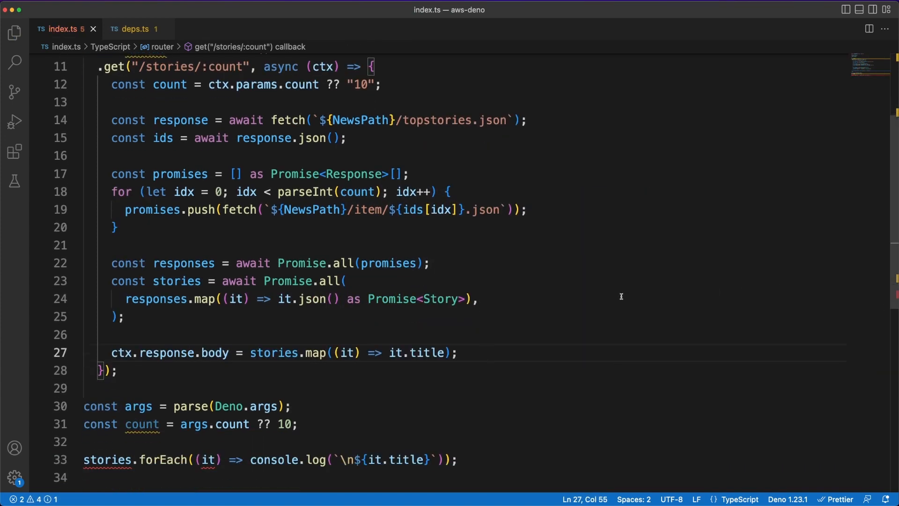
type("new Application();")
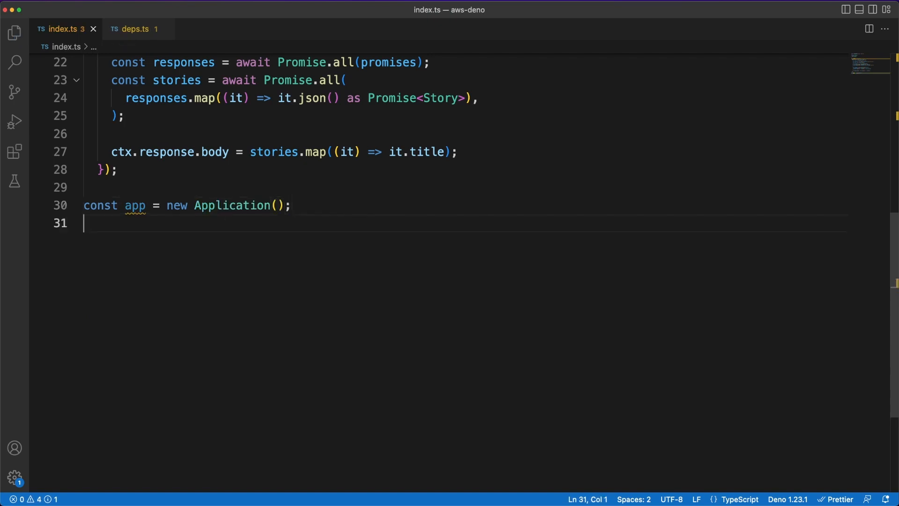
Step: Add app.use(router.routes()) and allowedMethods to the Oak app, listening on port 8000
type("app.use(")
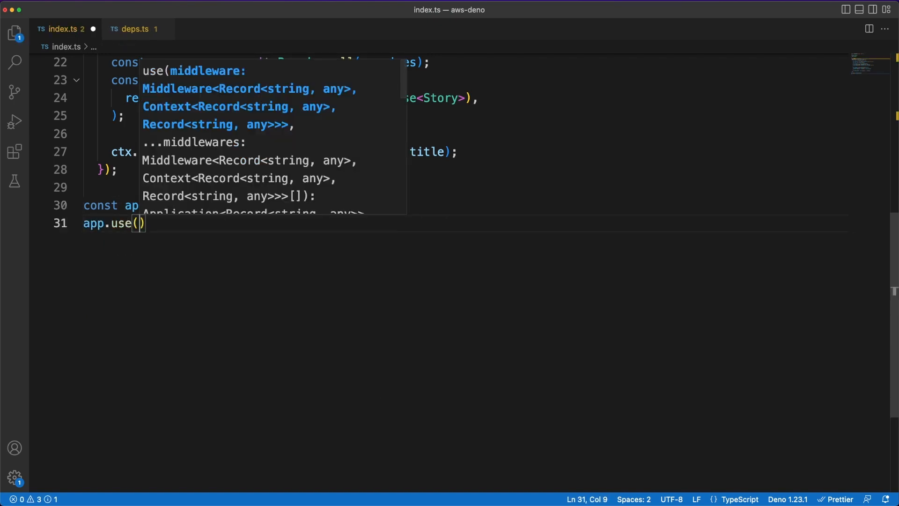
type("router.routes()")
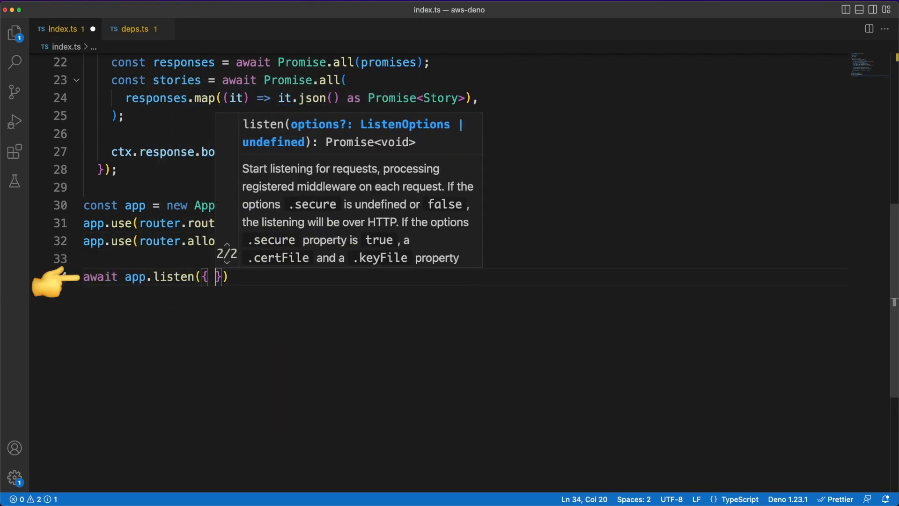
type("port: 8000")
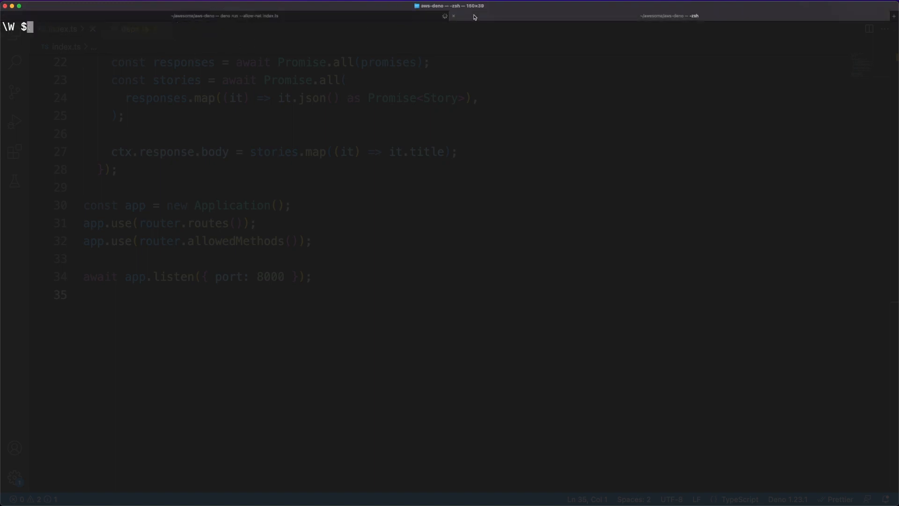
Step: Run curl localhost:8000/stories/ against the local server in the second terminal tab
type("curl localhost")
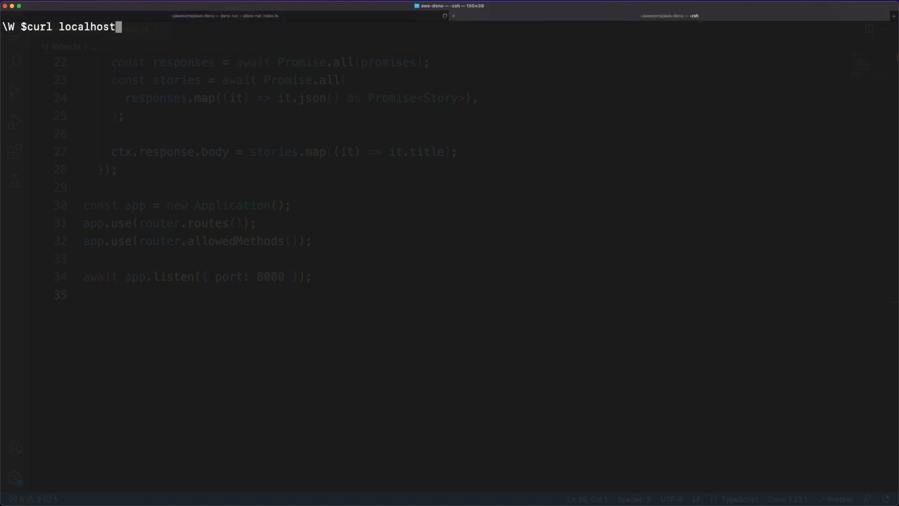
type(":8000/stories/")
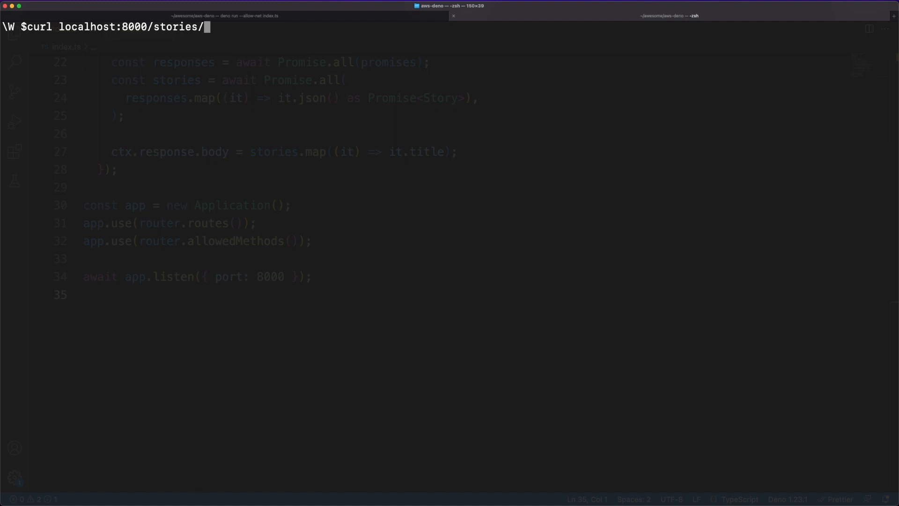
key("Return")
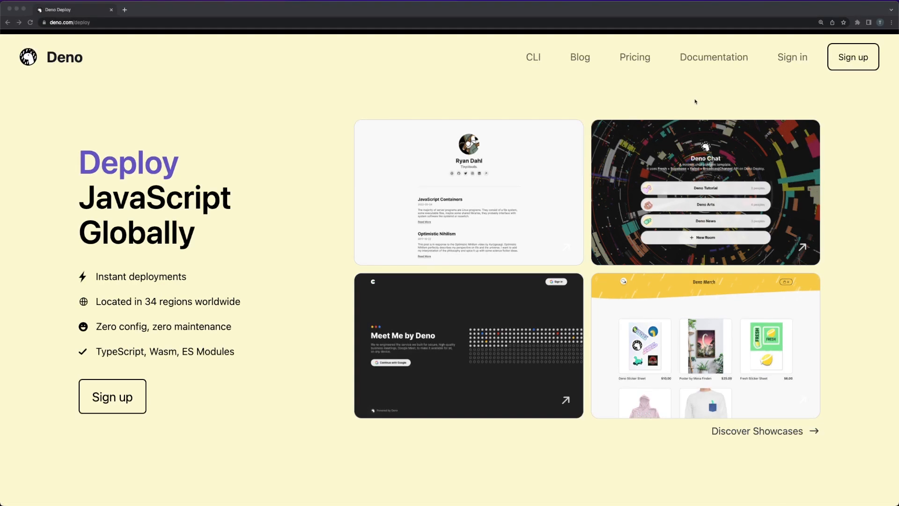
Step: Sign in on deno.com/deploy to reach the awesome organization's Projects dashboard
left_click(792, 57)
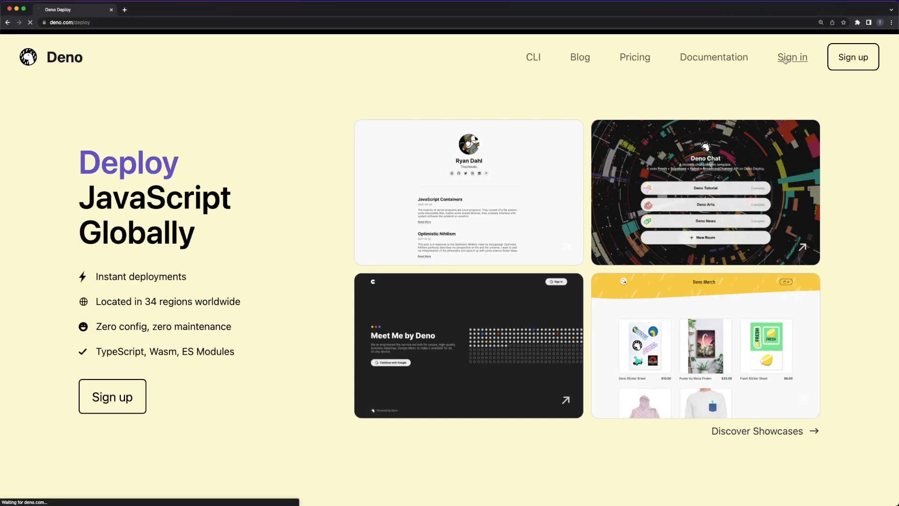
left_click(791, 57)
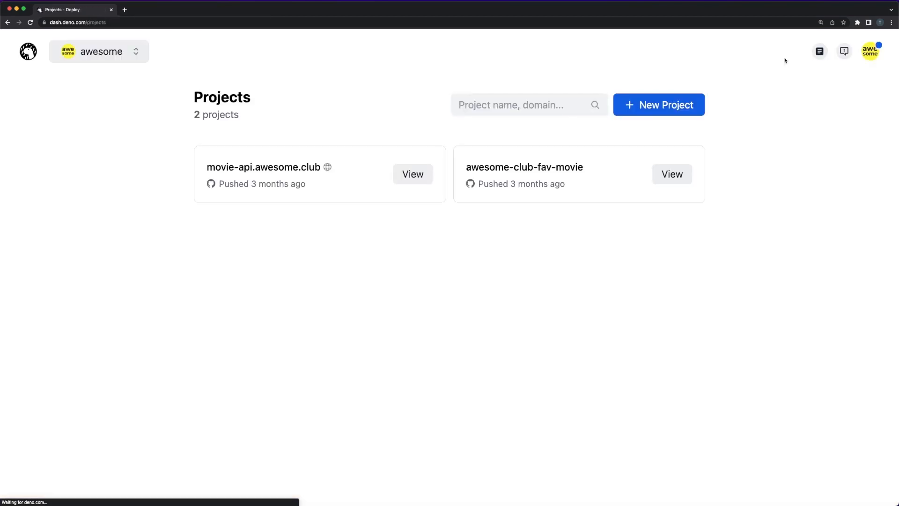
mouse_move(660, 105)
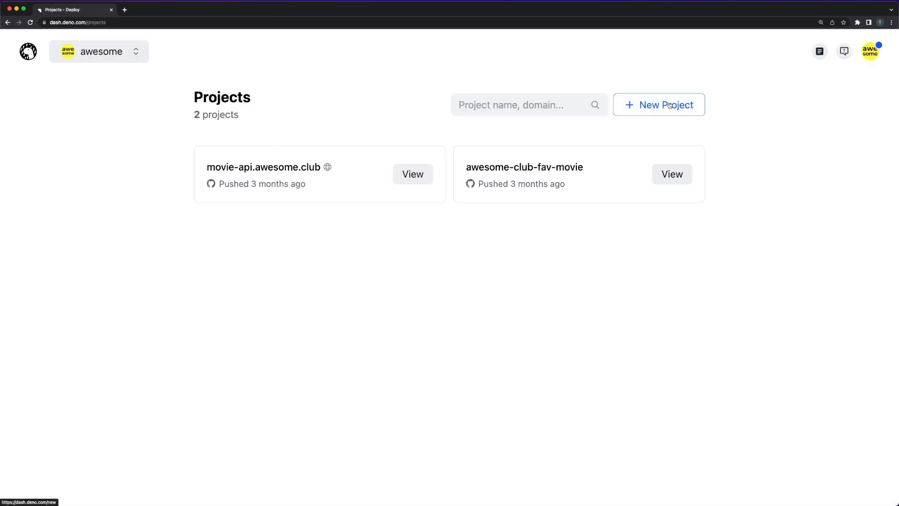
Step: Create a new project from awesome-club's awesome-deno repo, using the main branch and index.ts
left_click(659, 104)
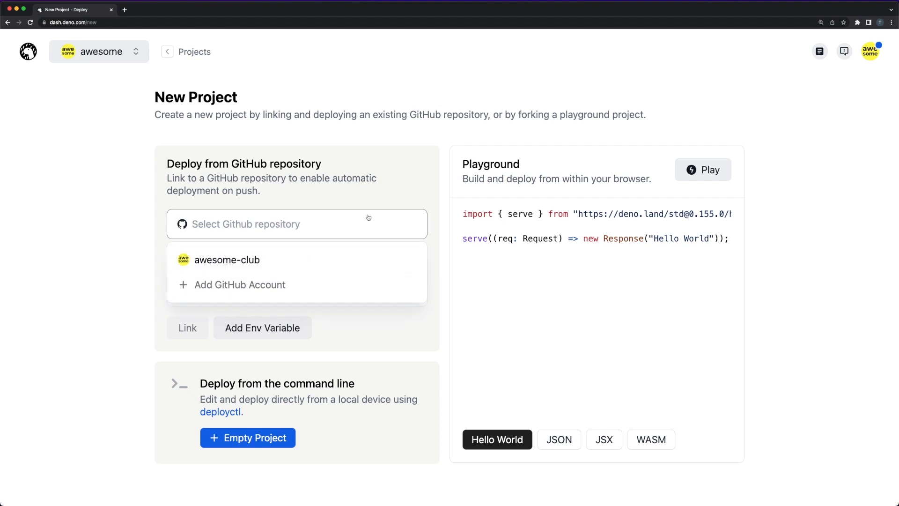
left_click(225, 260)
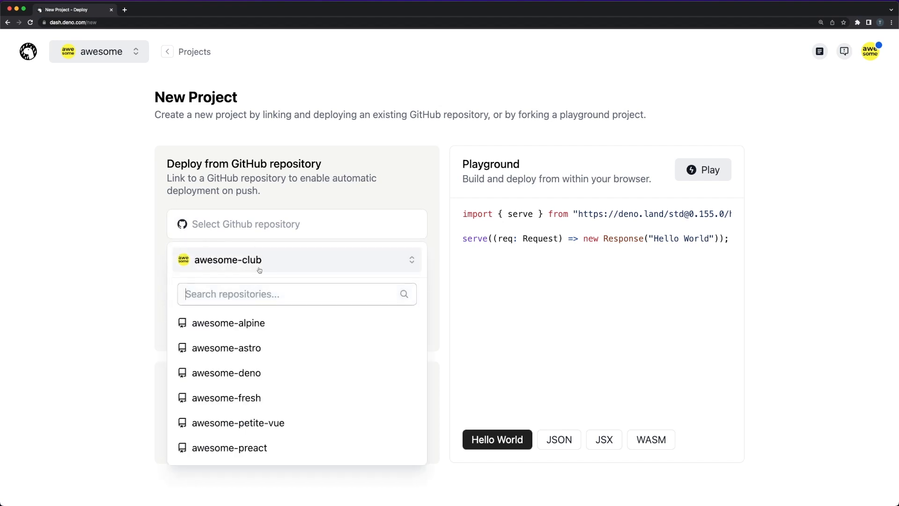
type("awes")
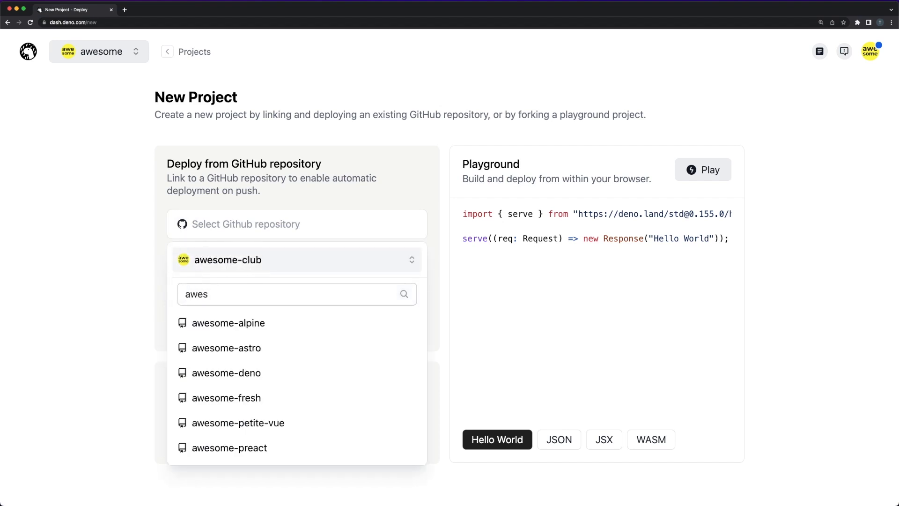
left_click(225, 372)
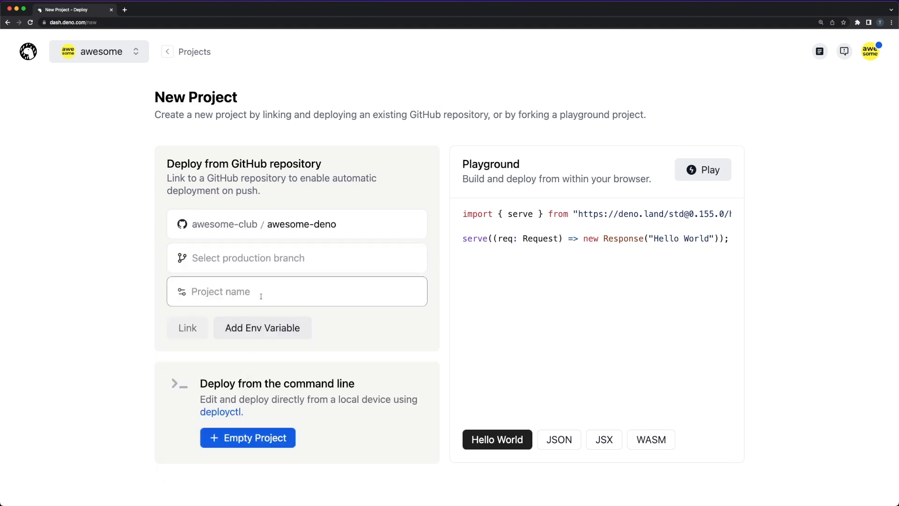
left_click(296, 258)
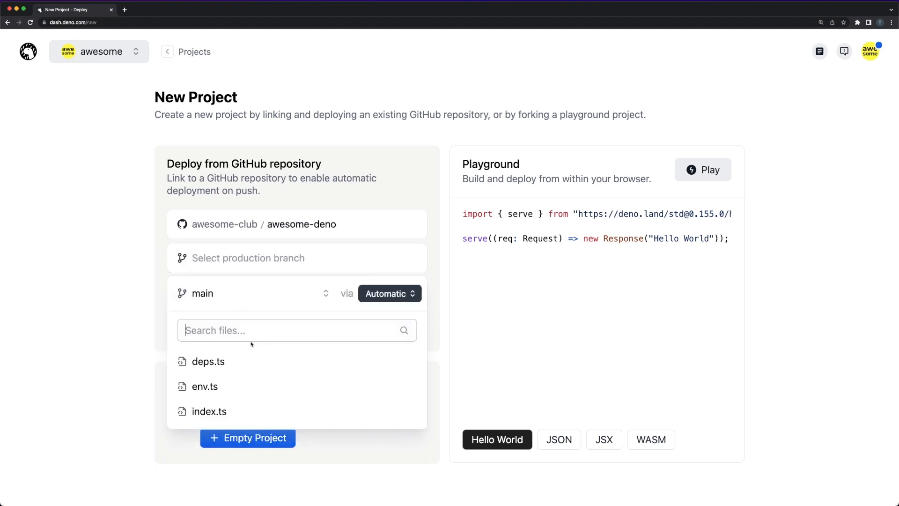
left_click(209, 411)
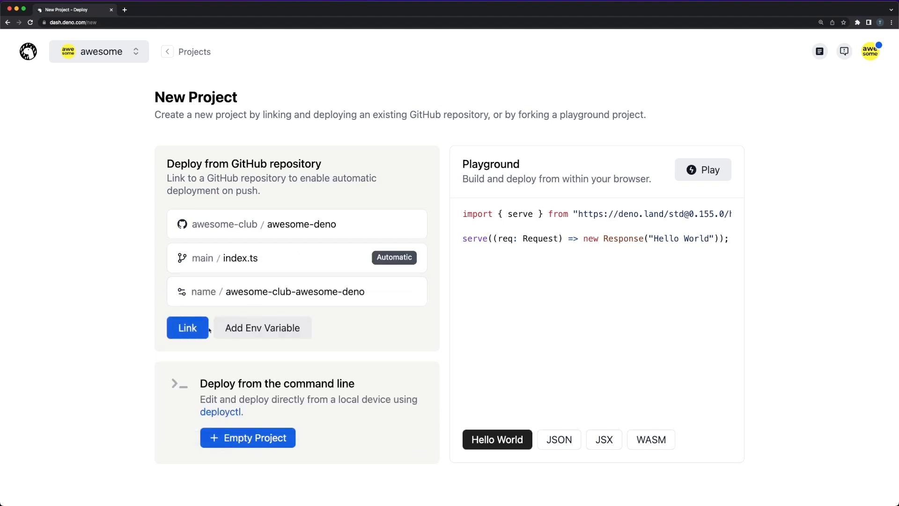
left_click(187, 327)
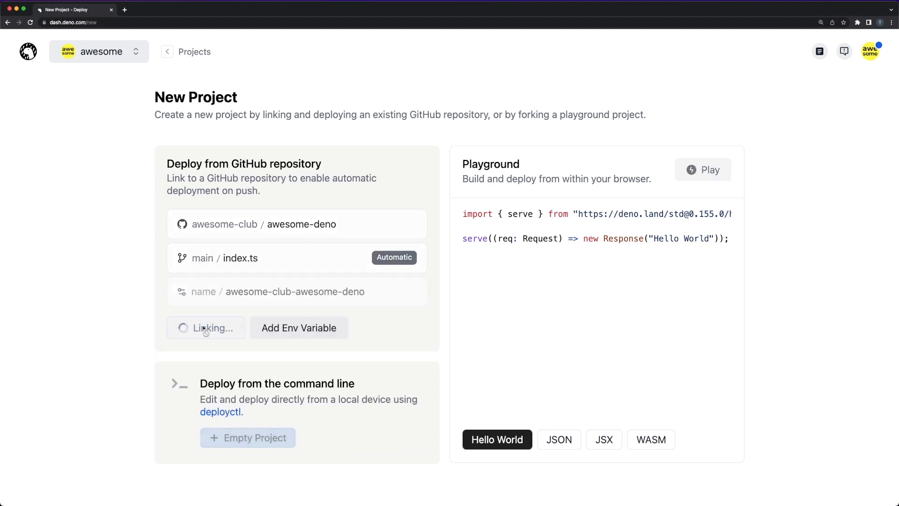
left_click(205, 328)
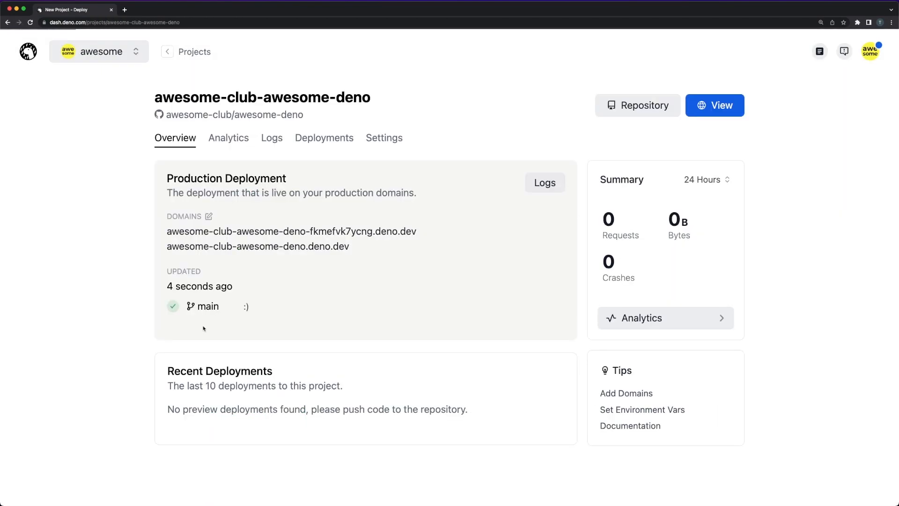
mouse_move(350, 246)
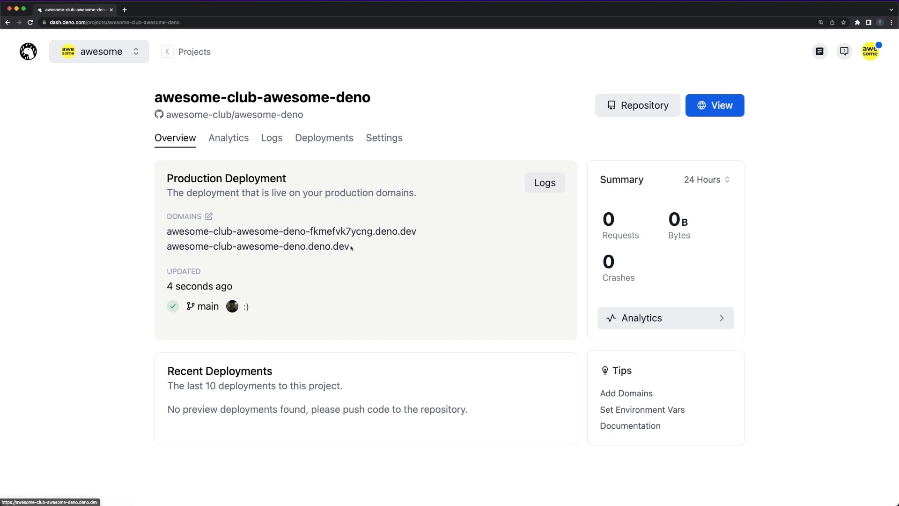
mouse_move(350, 248)
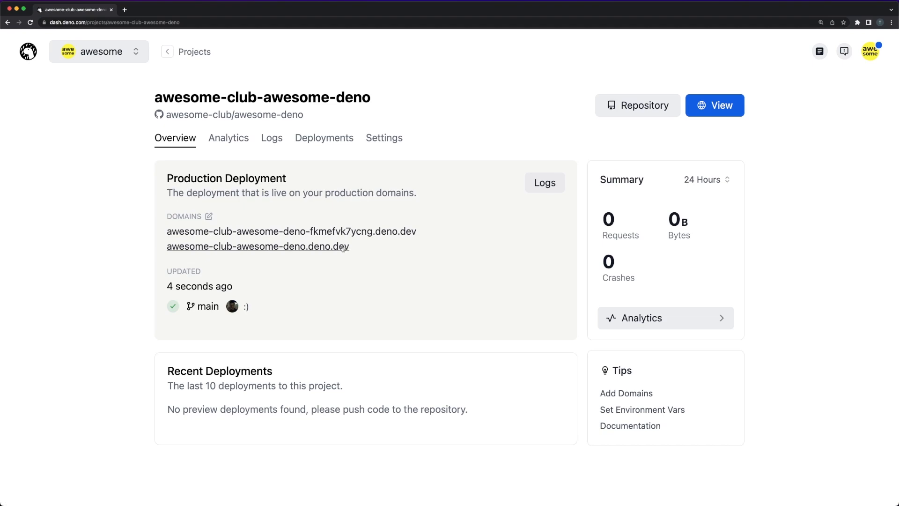
Step: Open awesome-club-awesome-deno.deno.dev in a new tab, which shows a 404 page
left_click(258, 246)
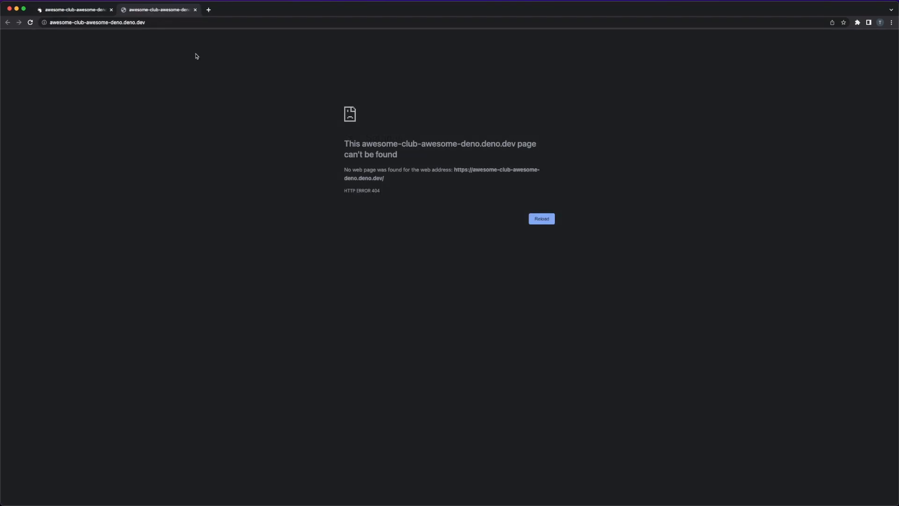